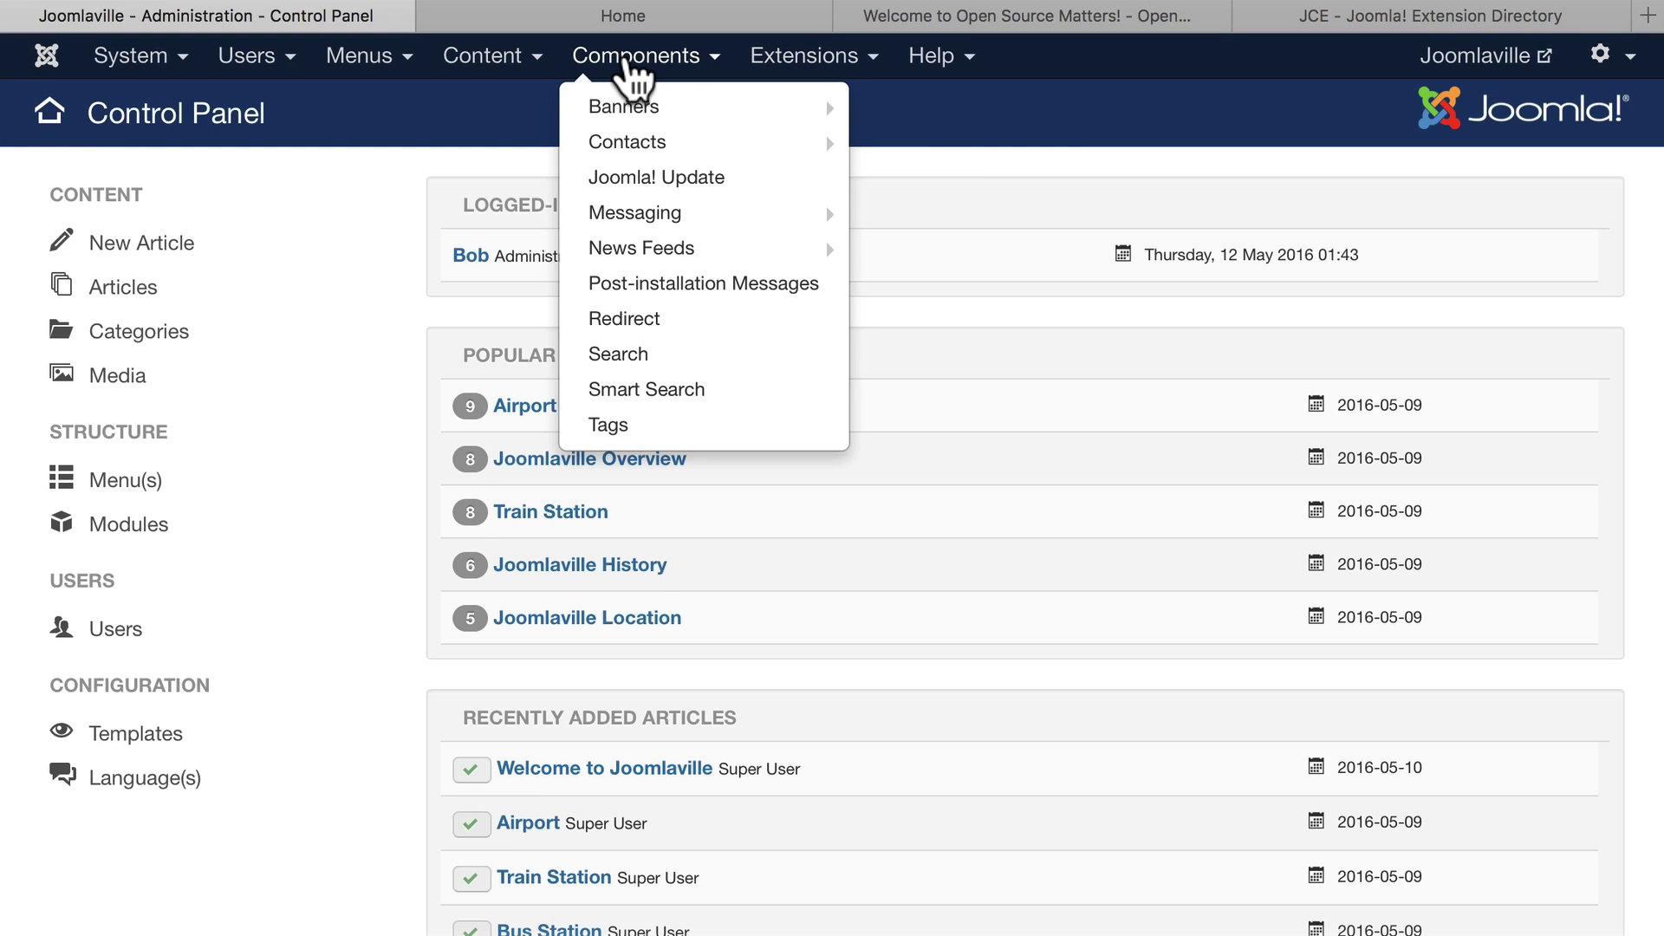
pyautogui.moveTo(624, 318)
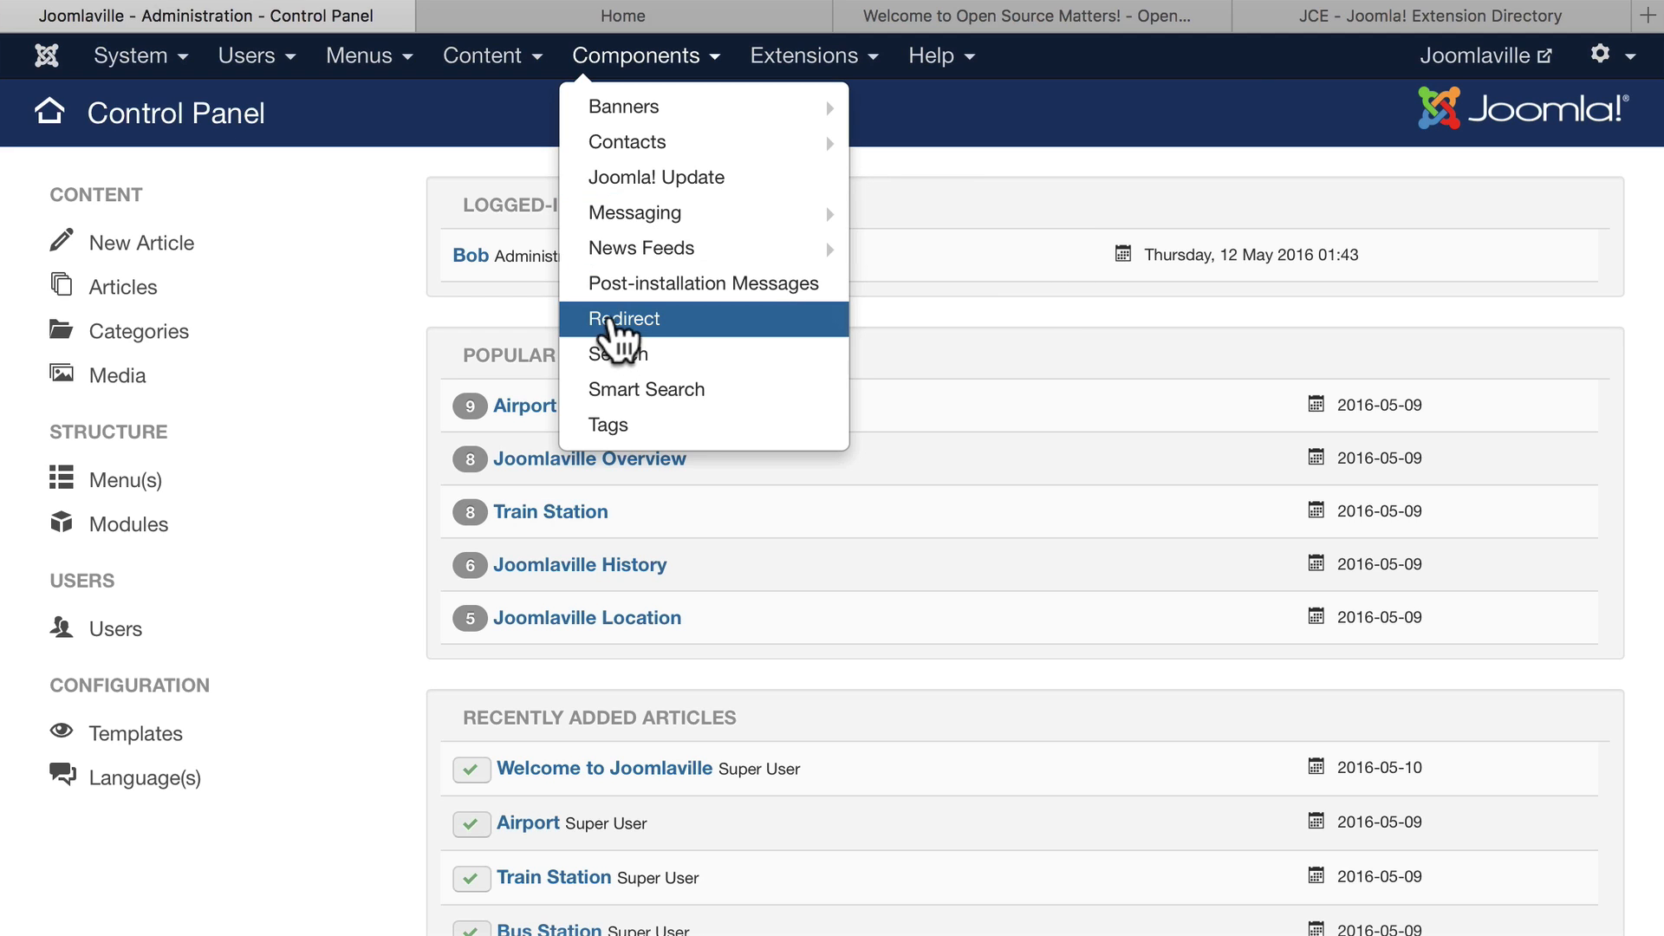
# Go to the Redirects: Links manager from the Components menu.
pyautogui.click(624, 319)
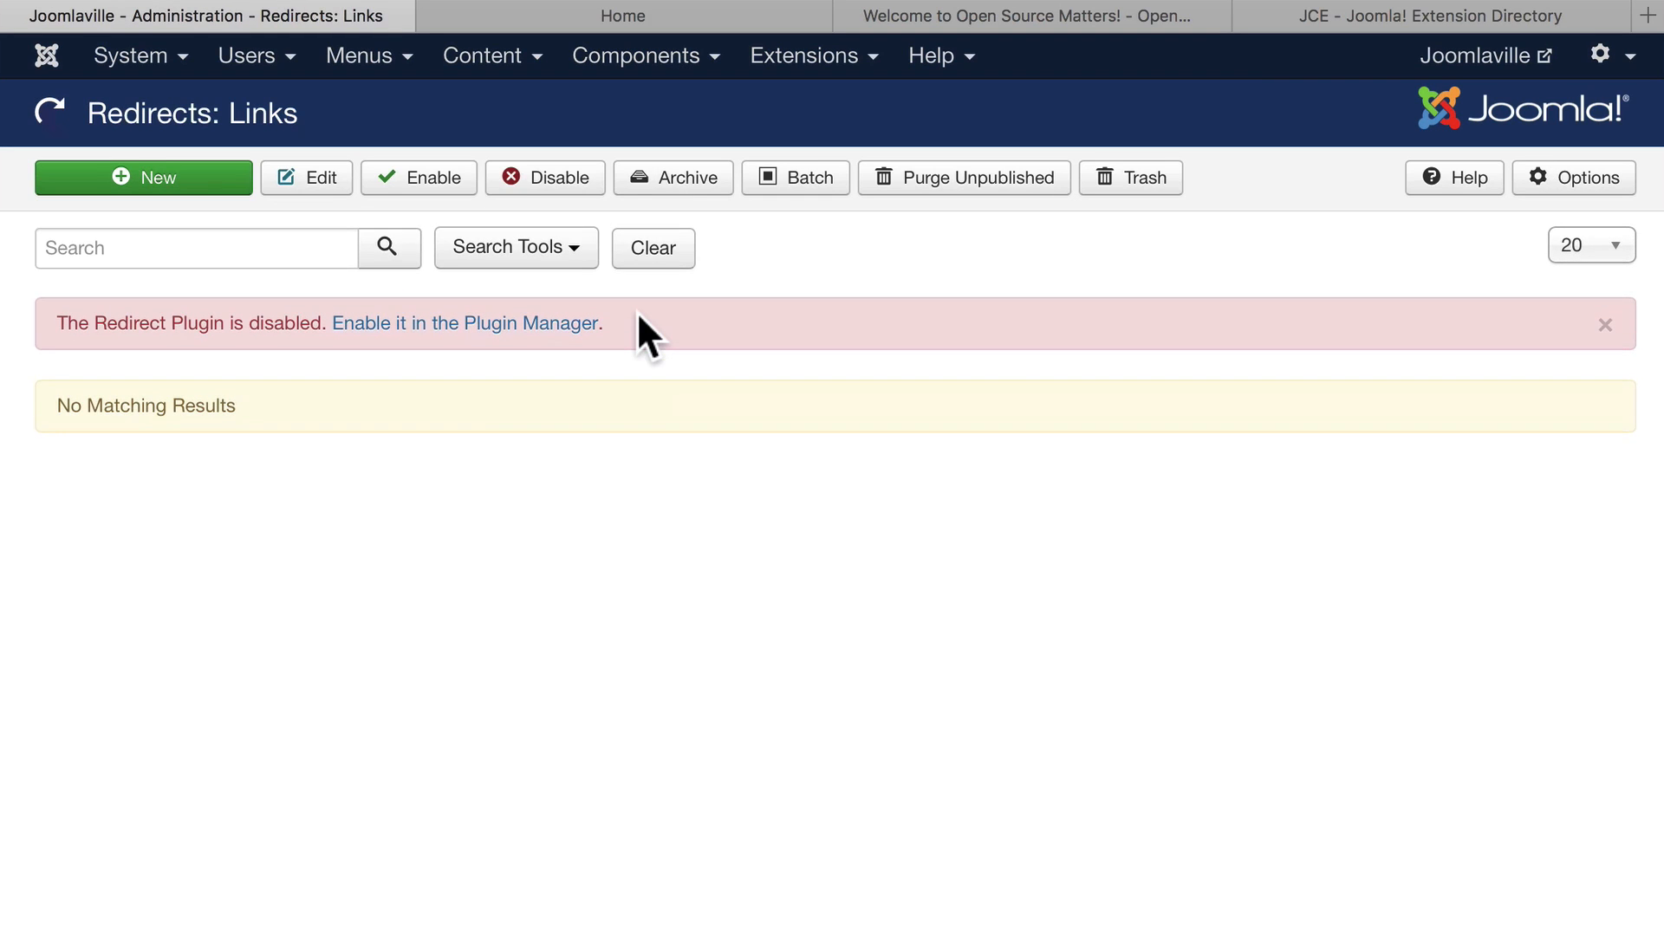
pyautogui.moveTo(371, 357)
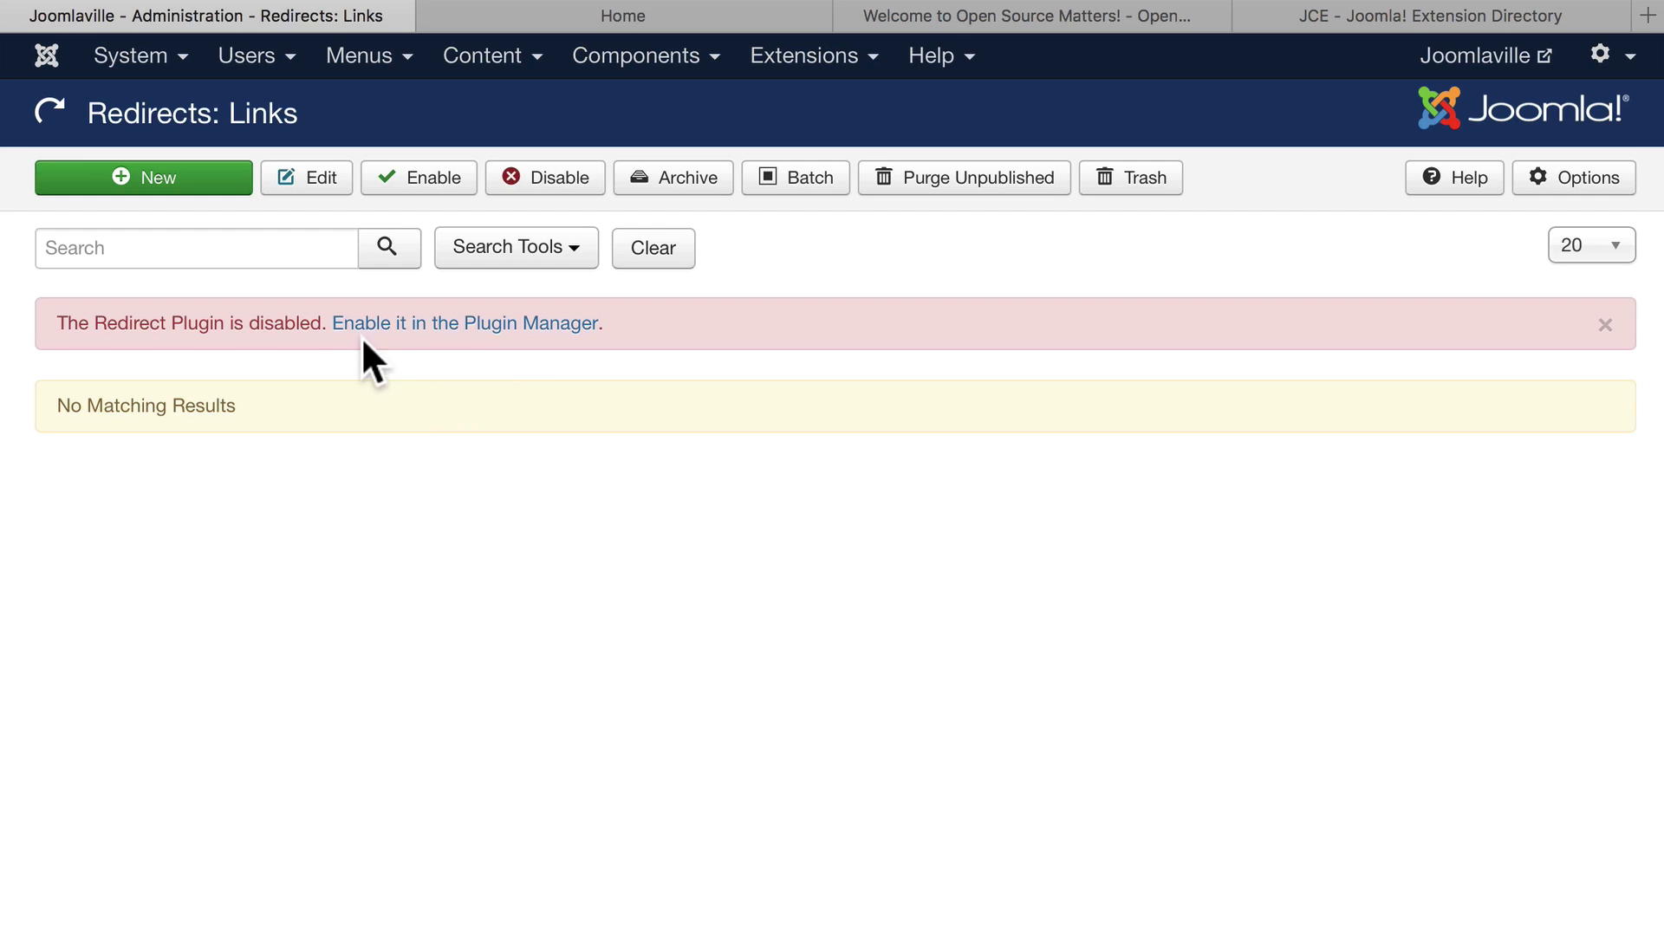
pyautogui.moveTo(413, 350)
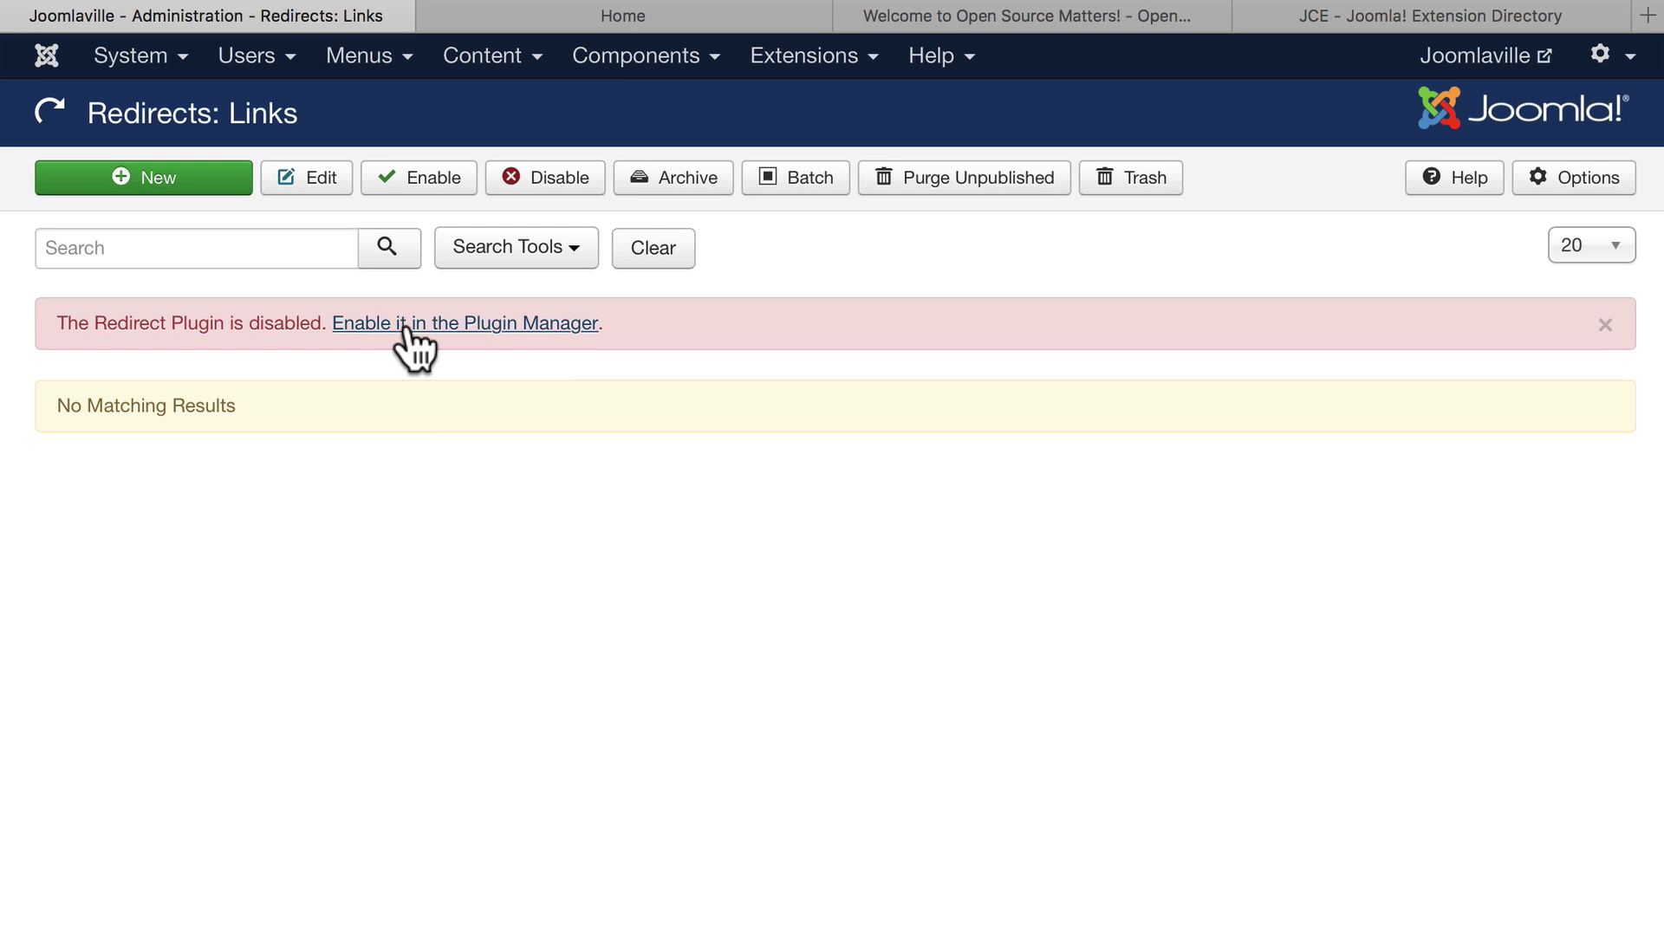
pyautogui.moveTo(425, 351)
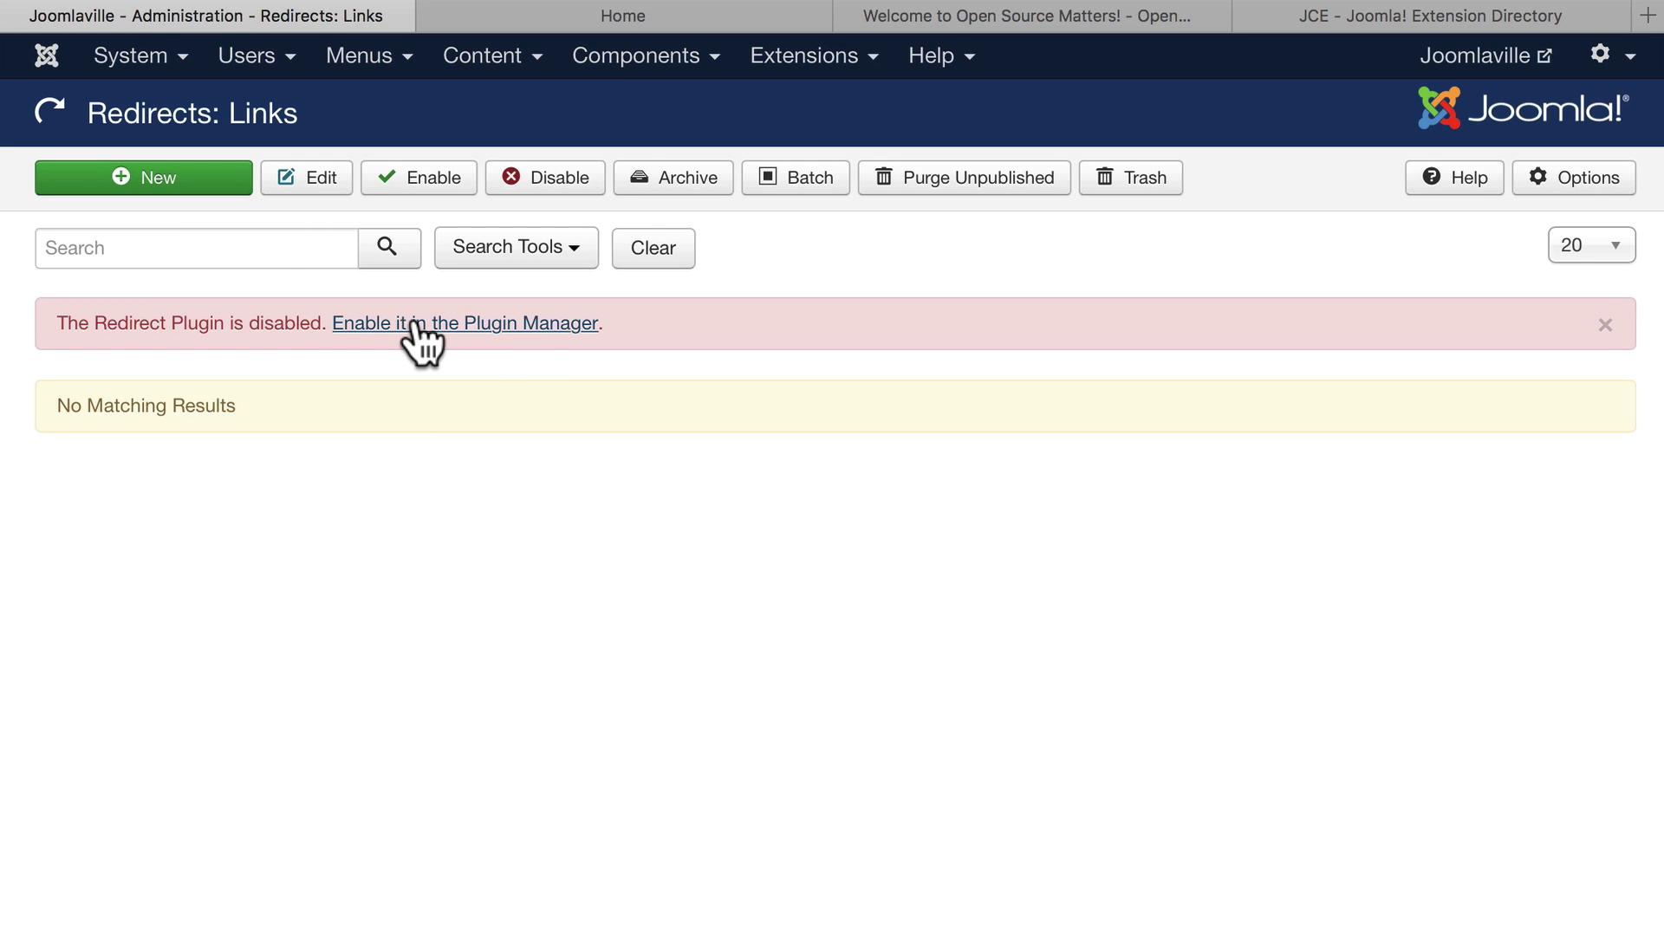
# Enable the System - Redirect plugin in the Plugin Manager.
pyautogui.click(464, 324)
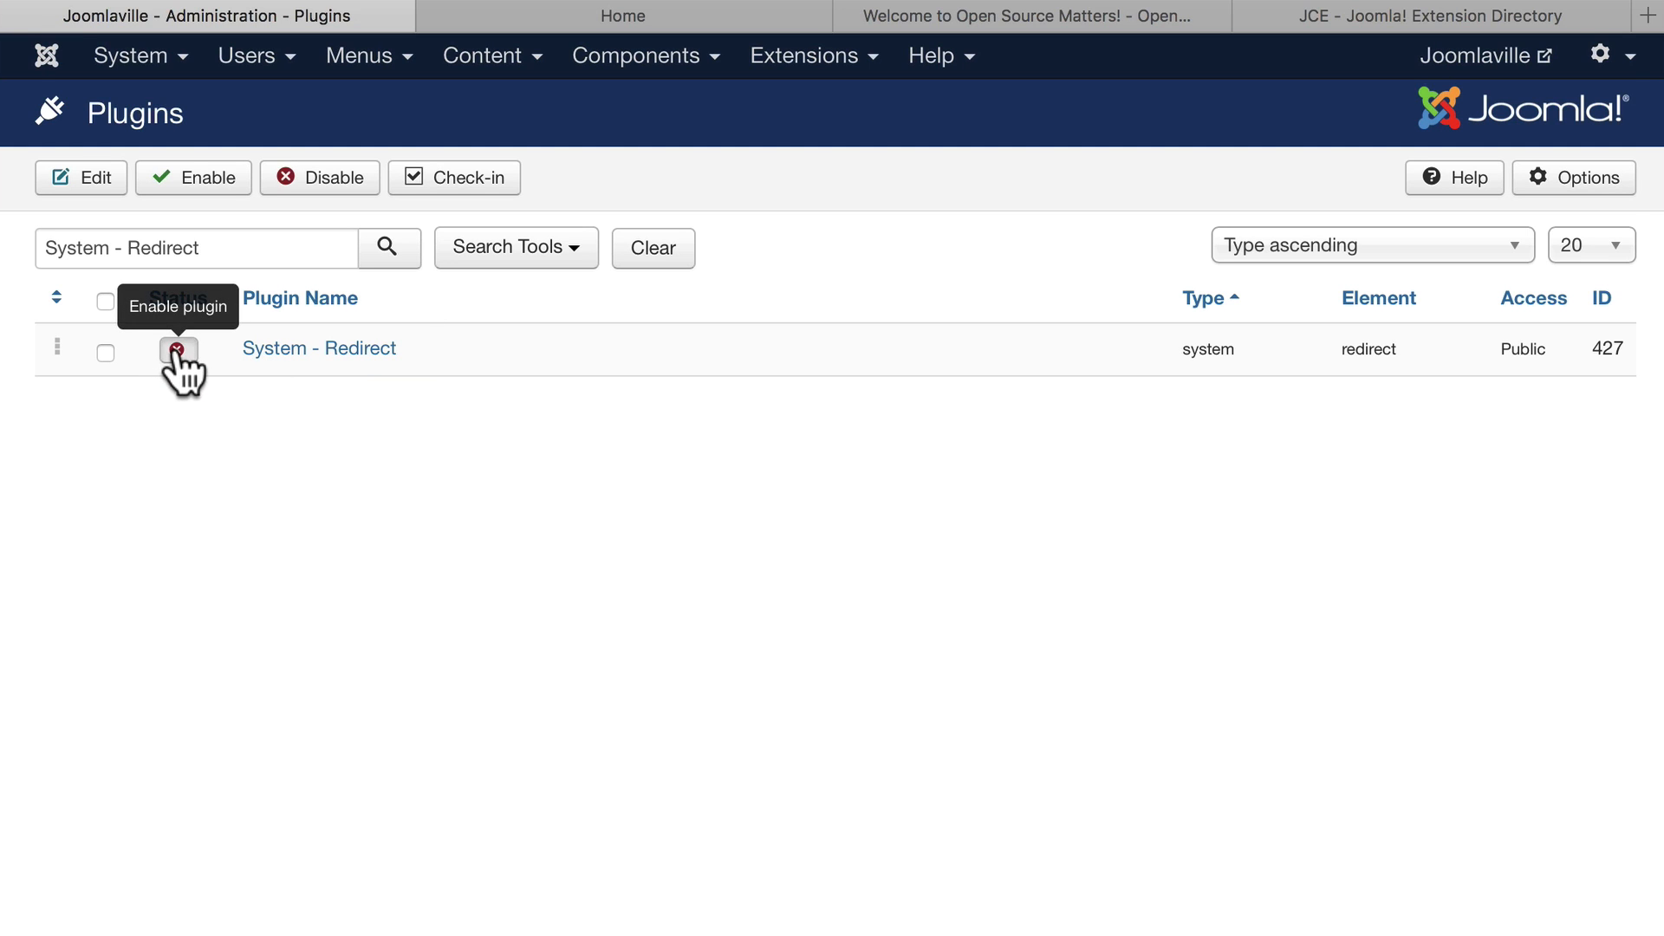
pyautogui.click(179, 350)
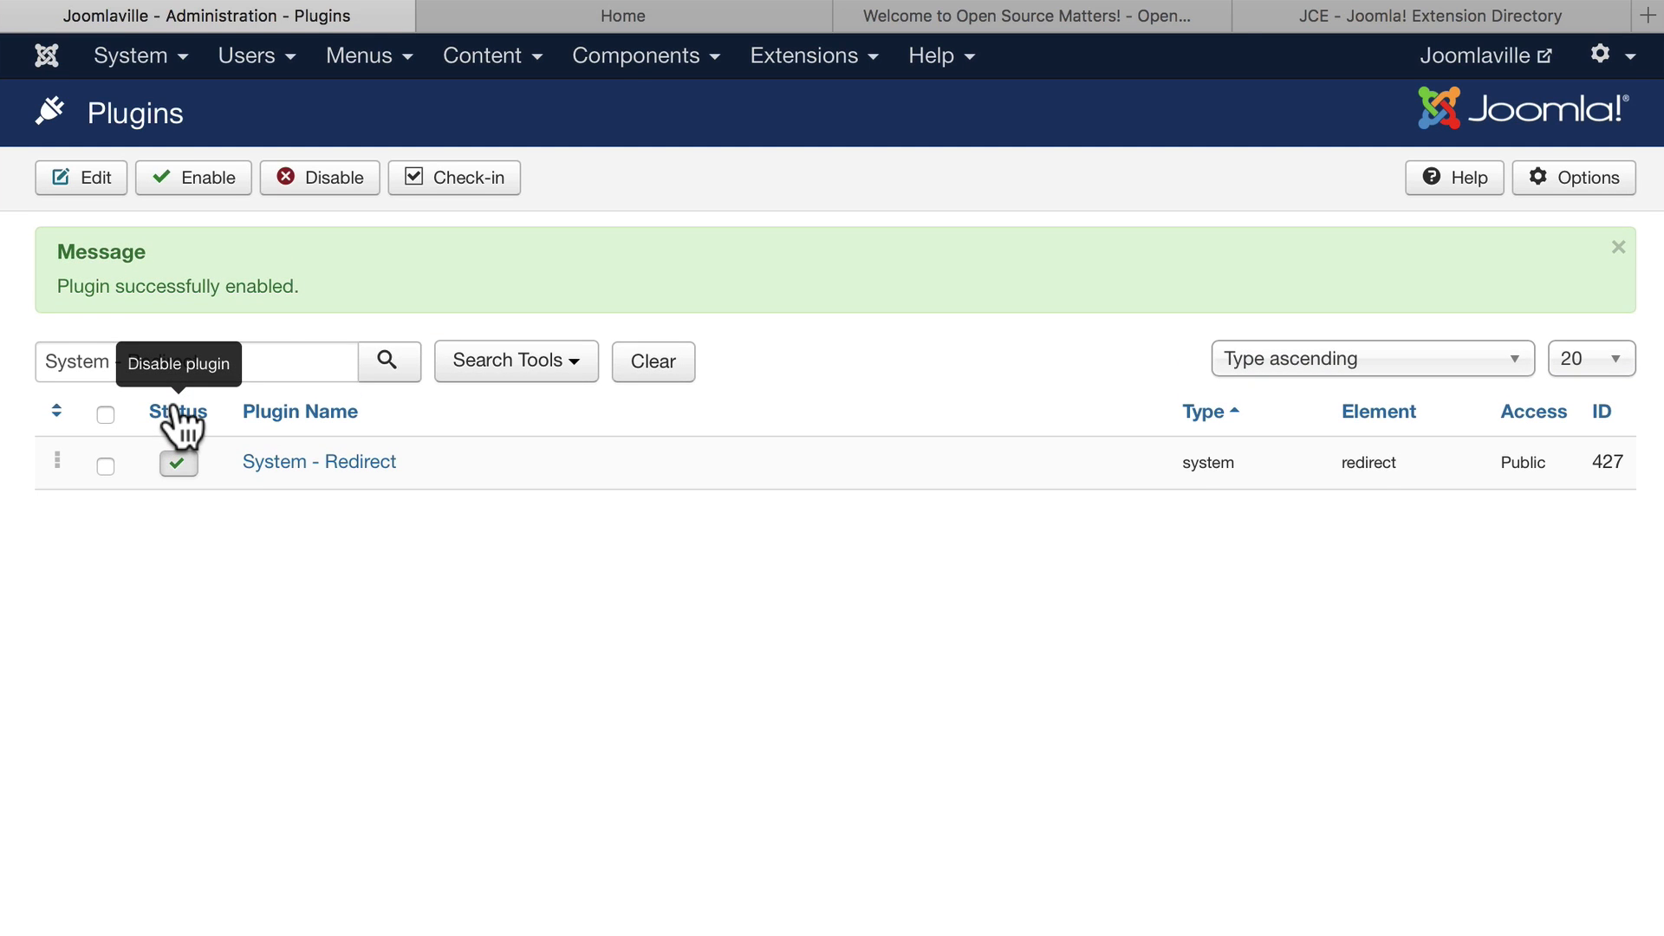
pyautogui.click(637, 56)
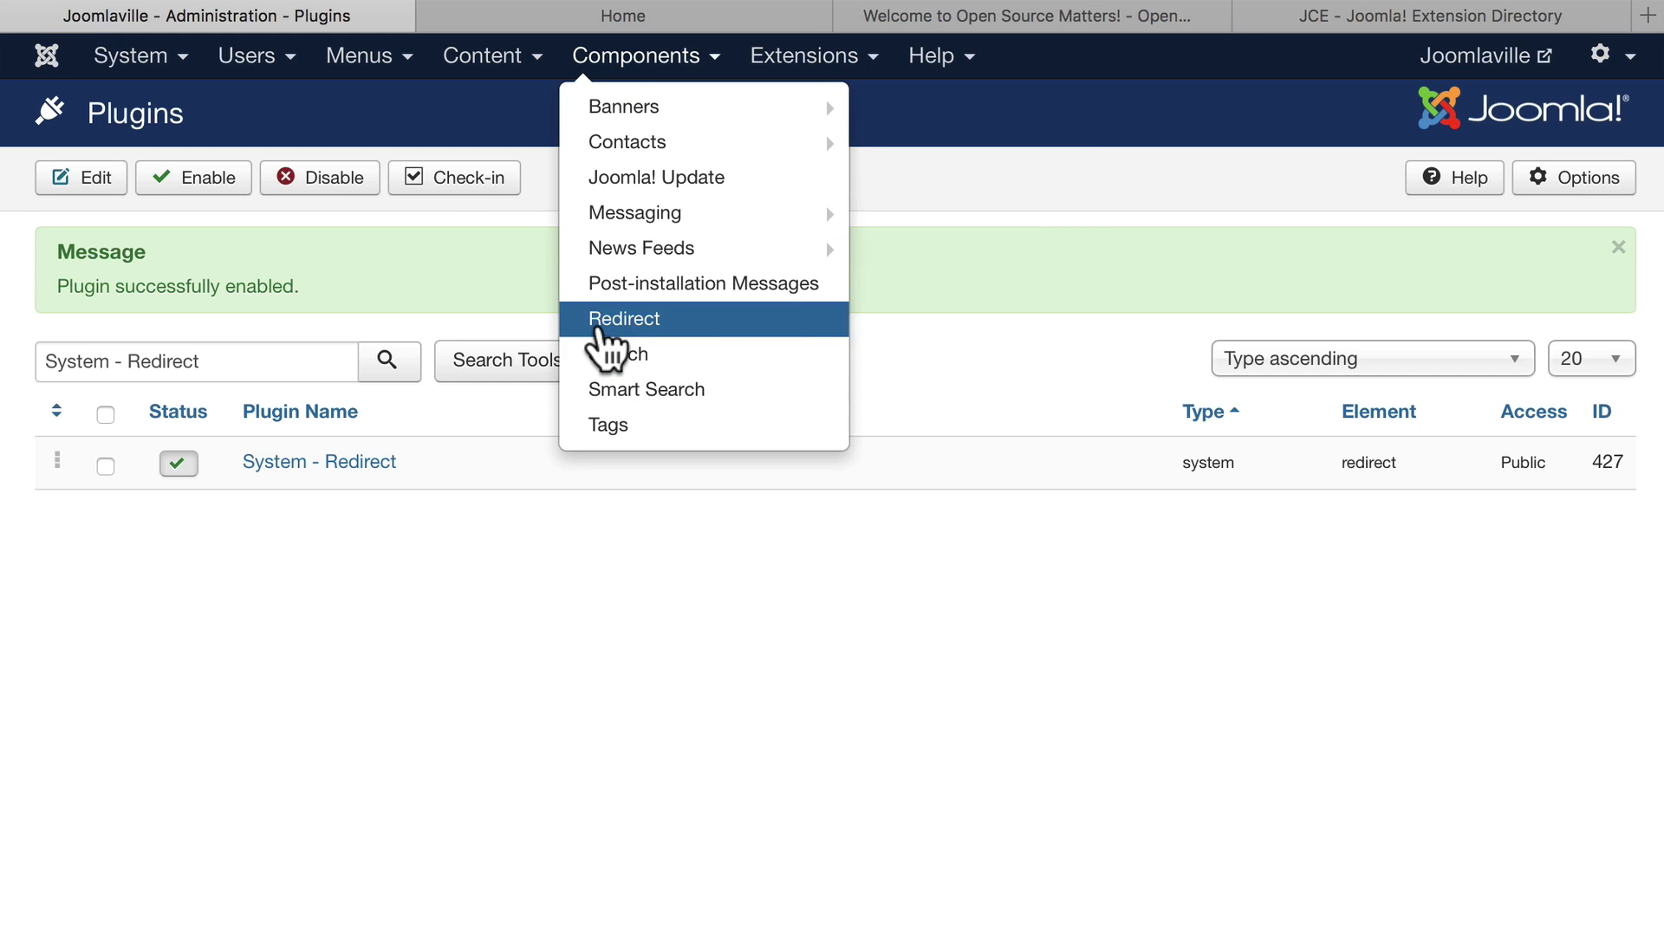
# Return to the Redirects: Links manager, now showing the plugin enabled.
pyautogui.click(624, 318)
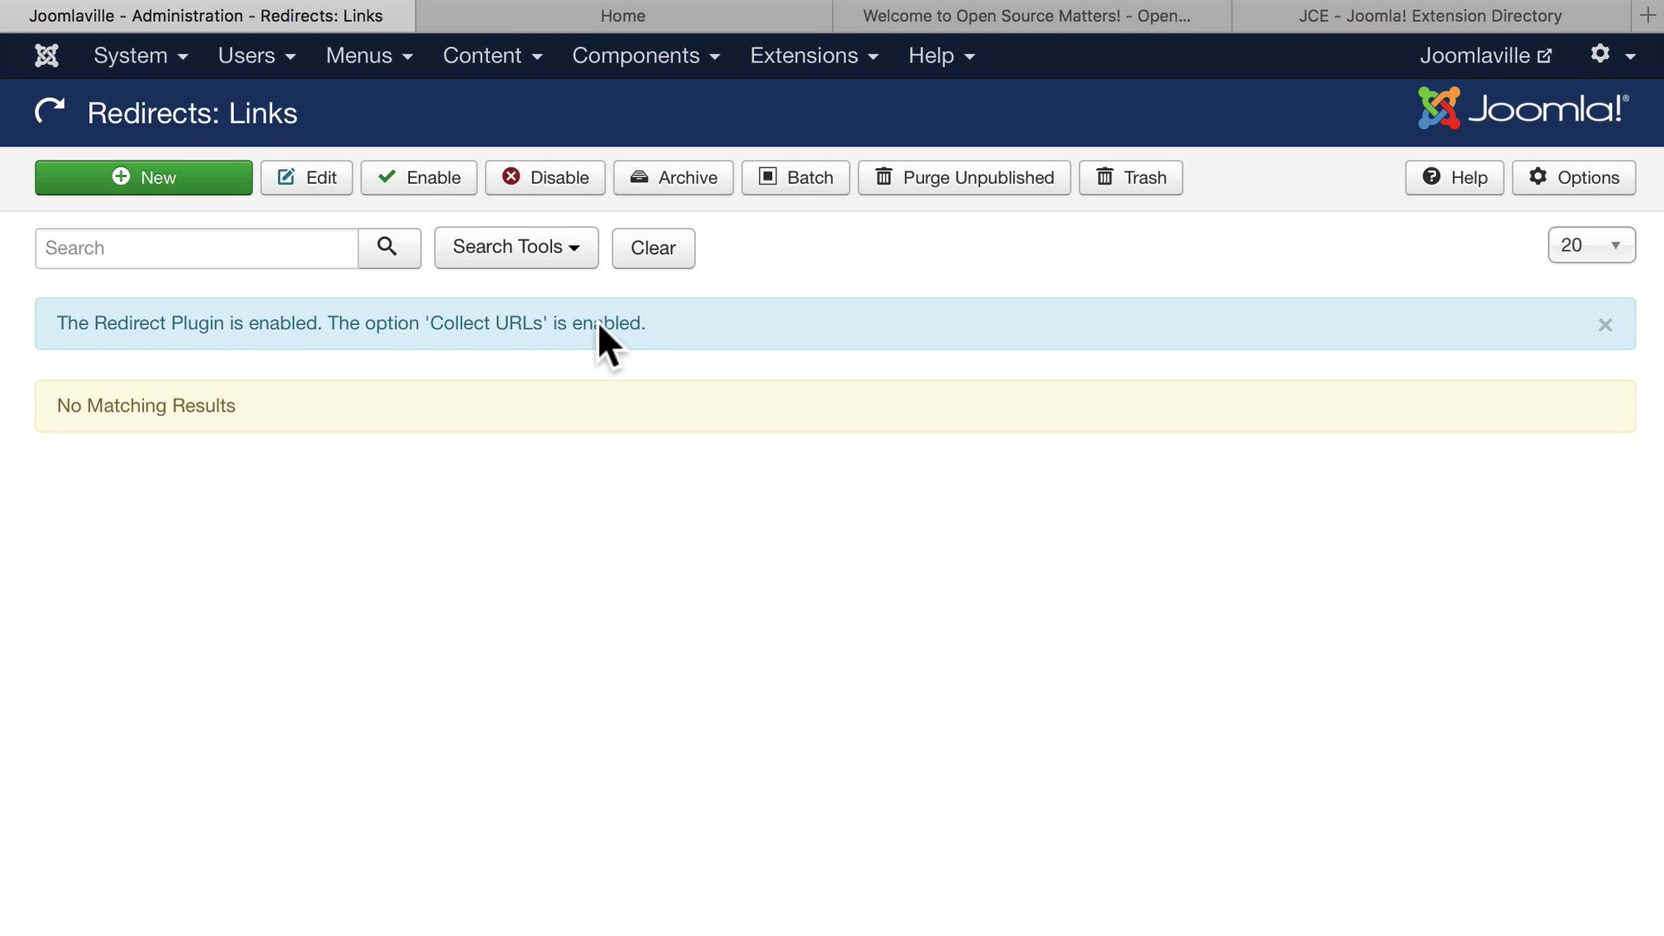
# Visit the Joomlaville Location link on the front-end site to trigger the 404 error.
pyautogui.click(620, 16)
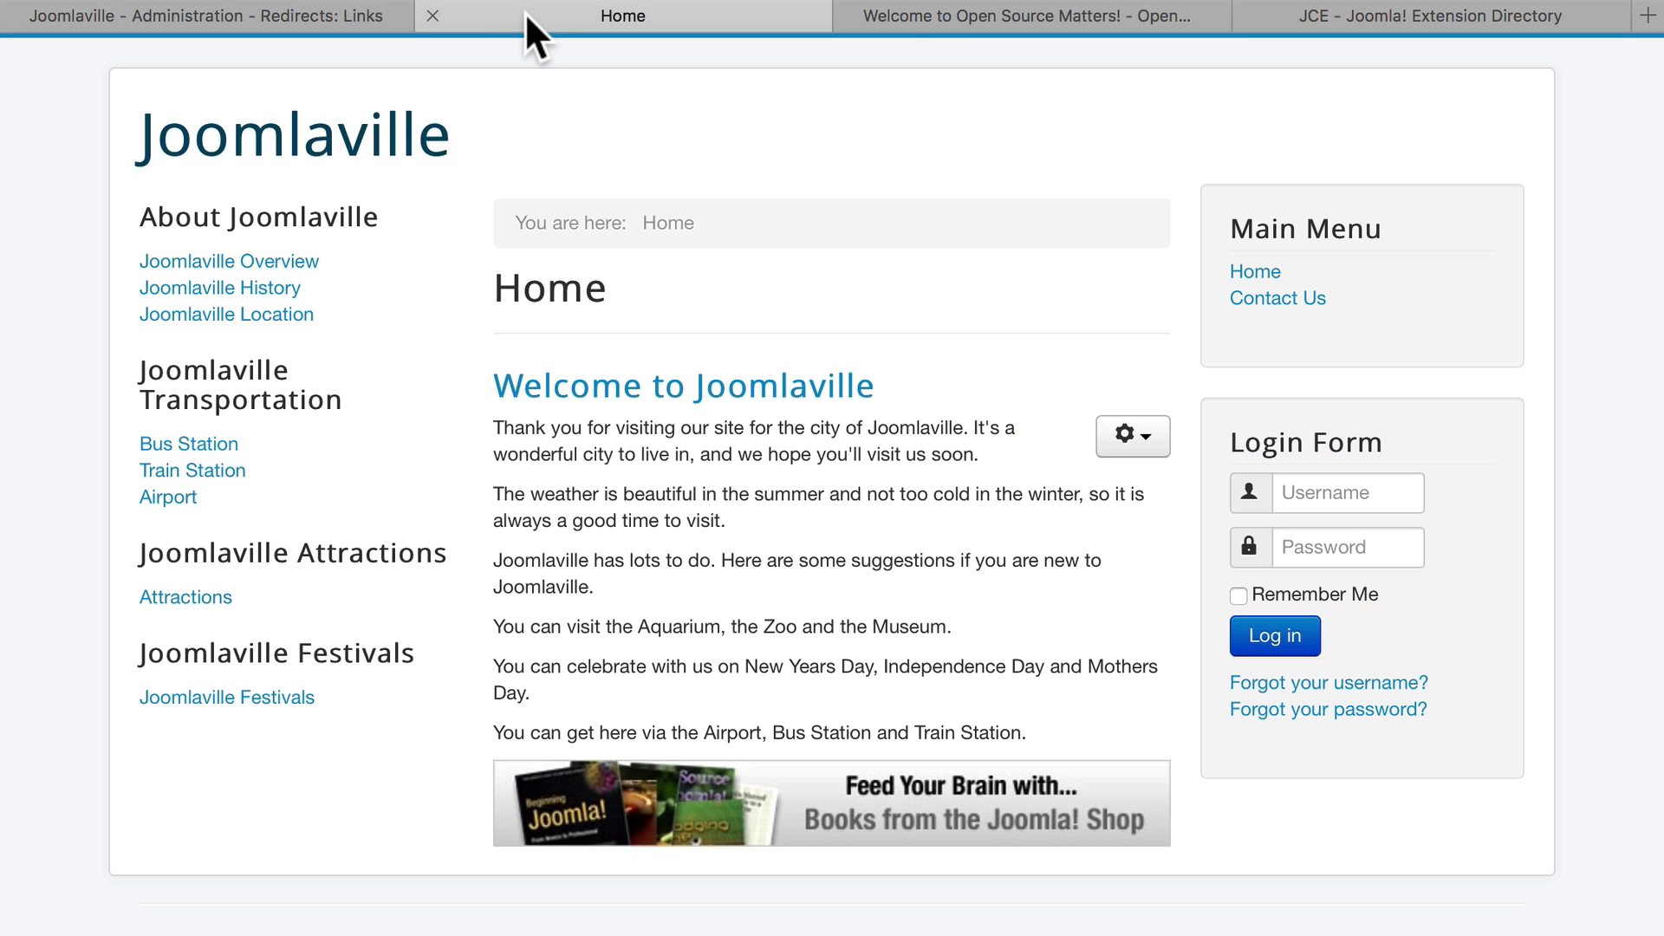
pyautogui.moveTo(226, 314)
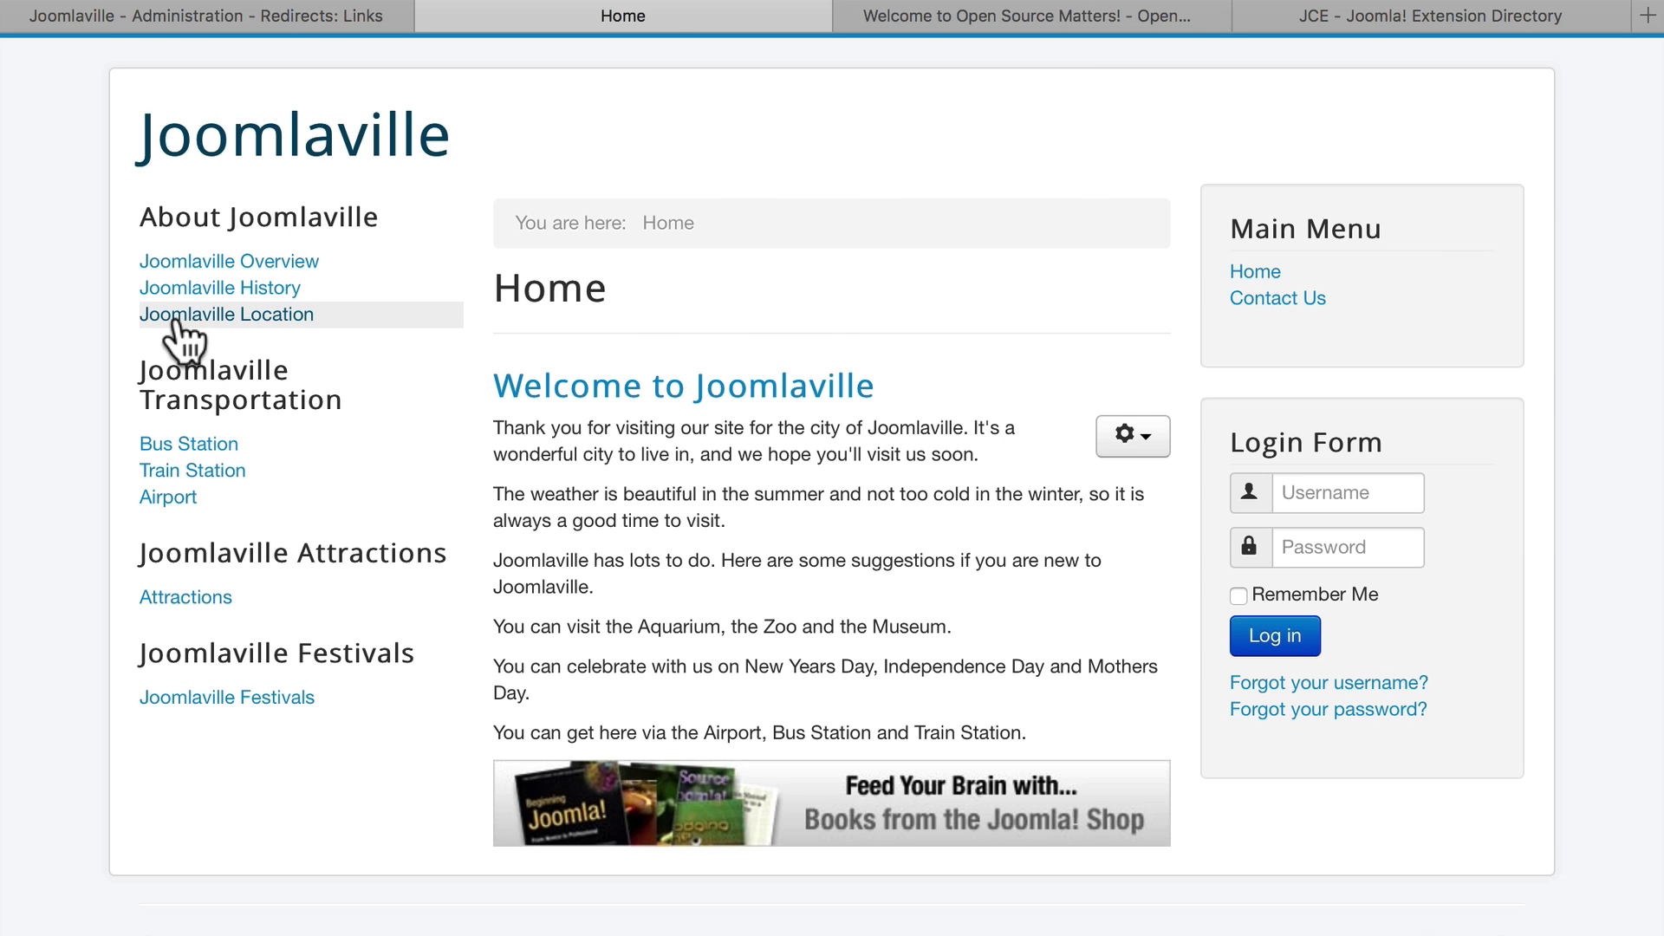
pyautogui.click(225, 313)
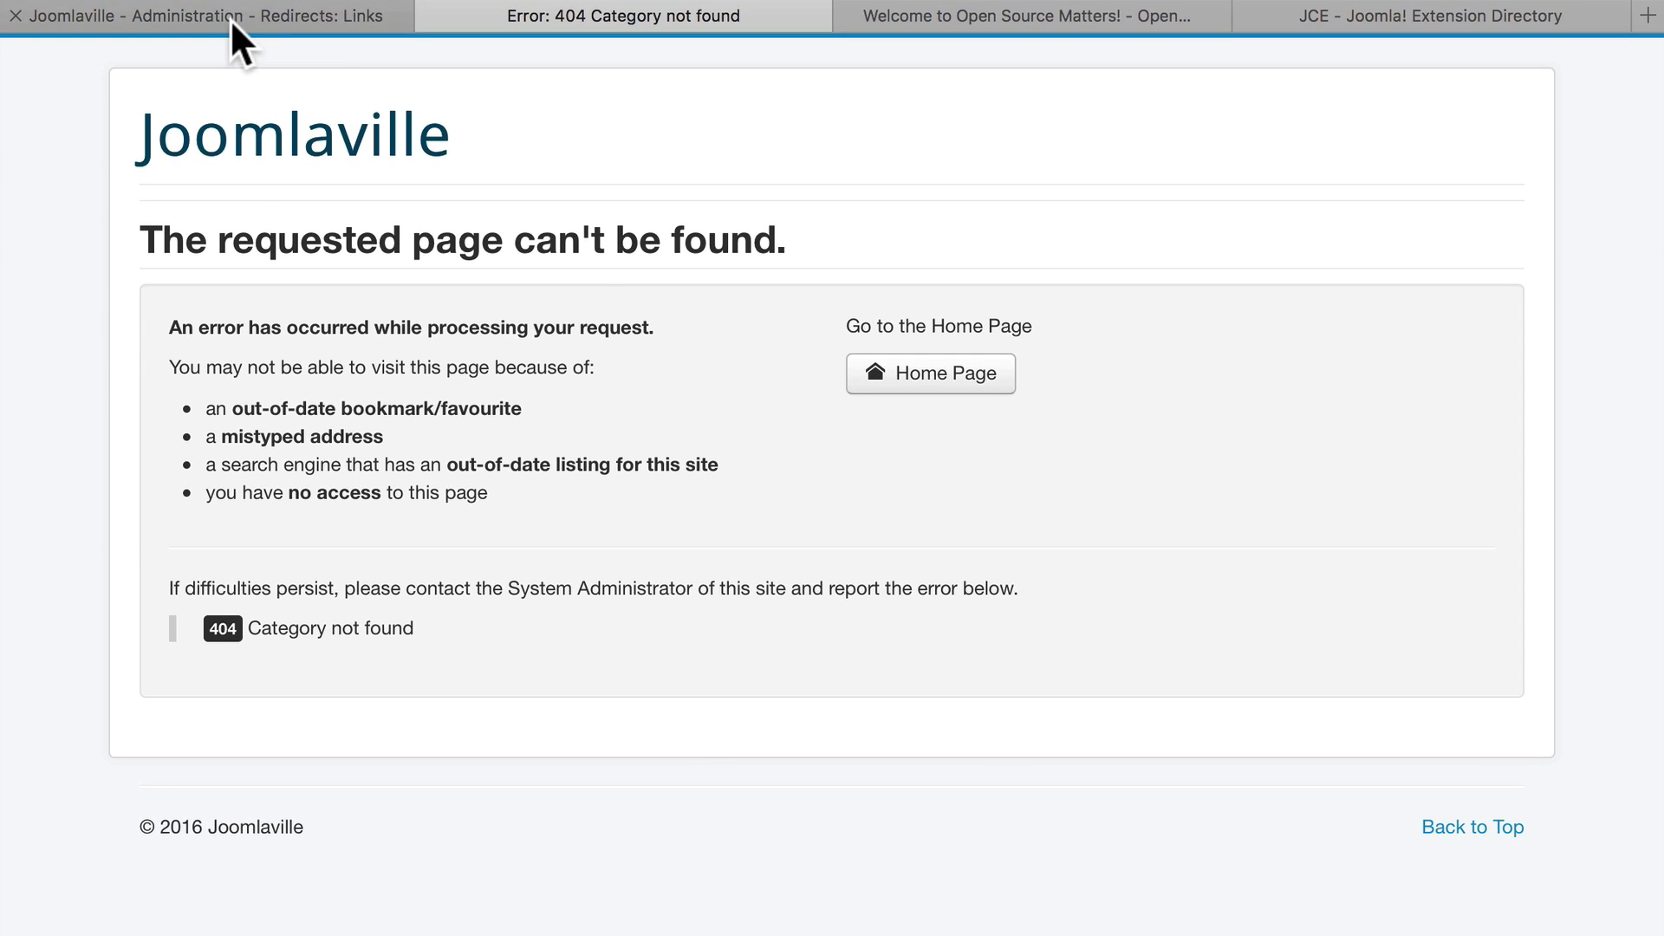
# Return to the administration redirects list showing the collected joomlaville-locations URL.
pyautogui.click(201, 16)
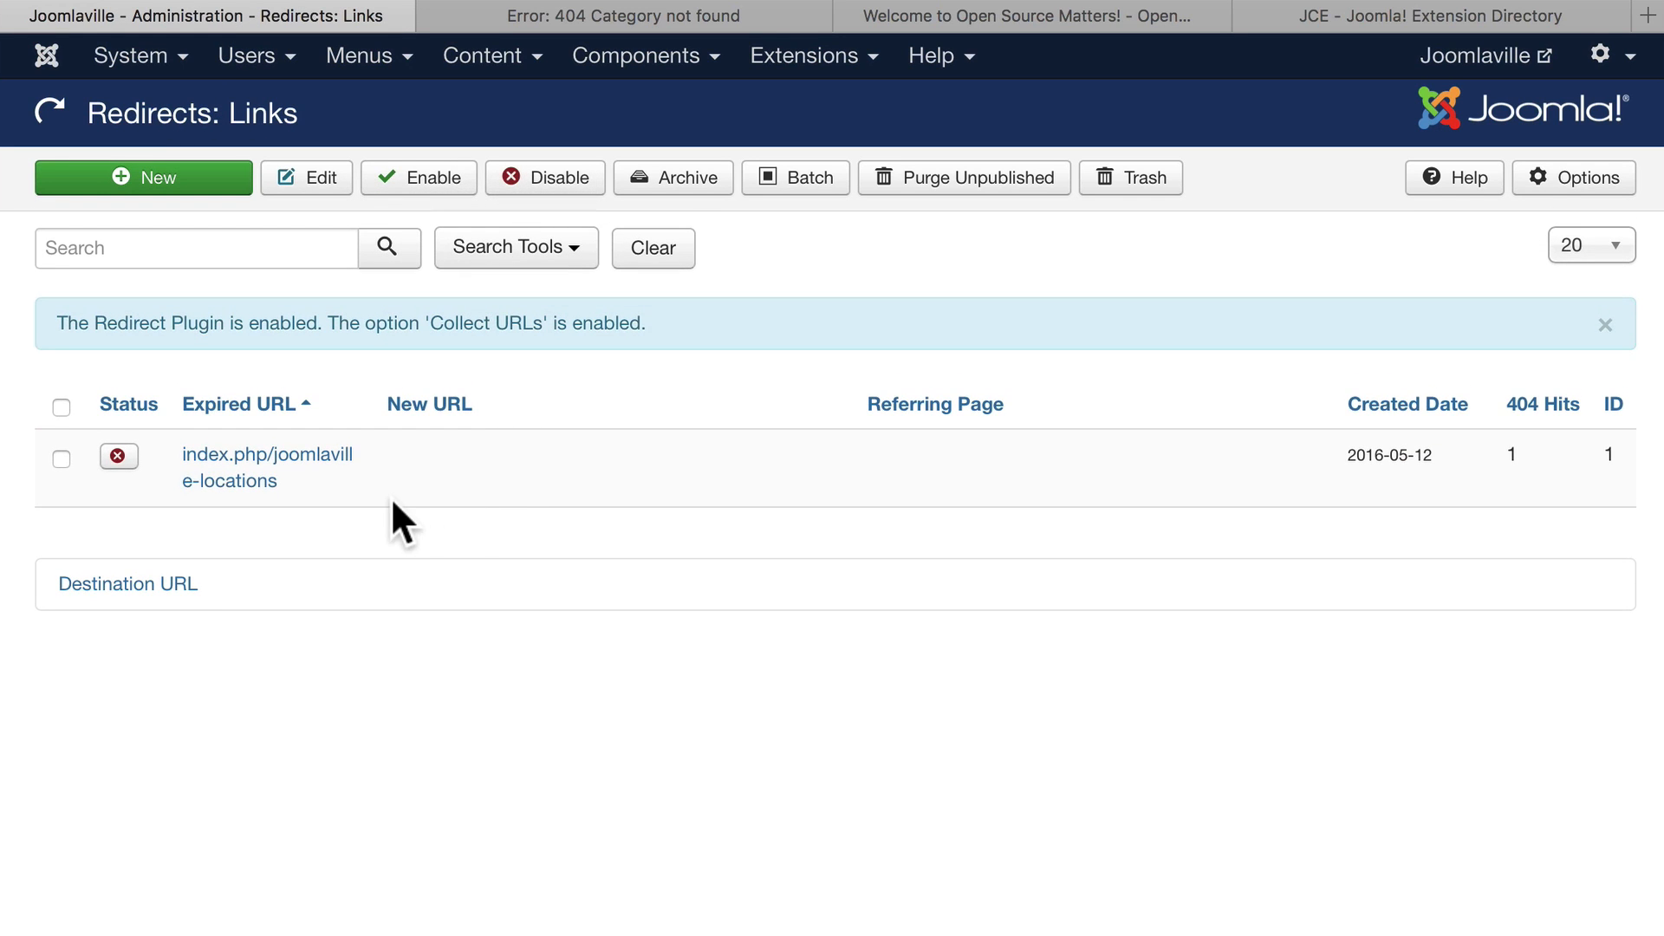
pyautogui.moveTo(218, 510)
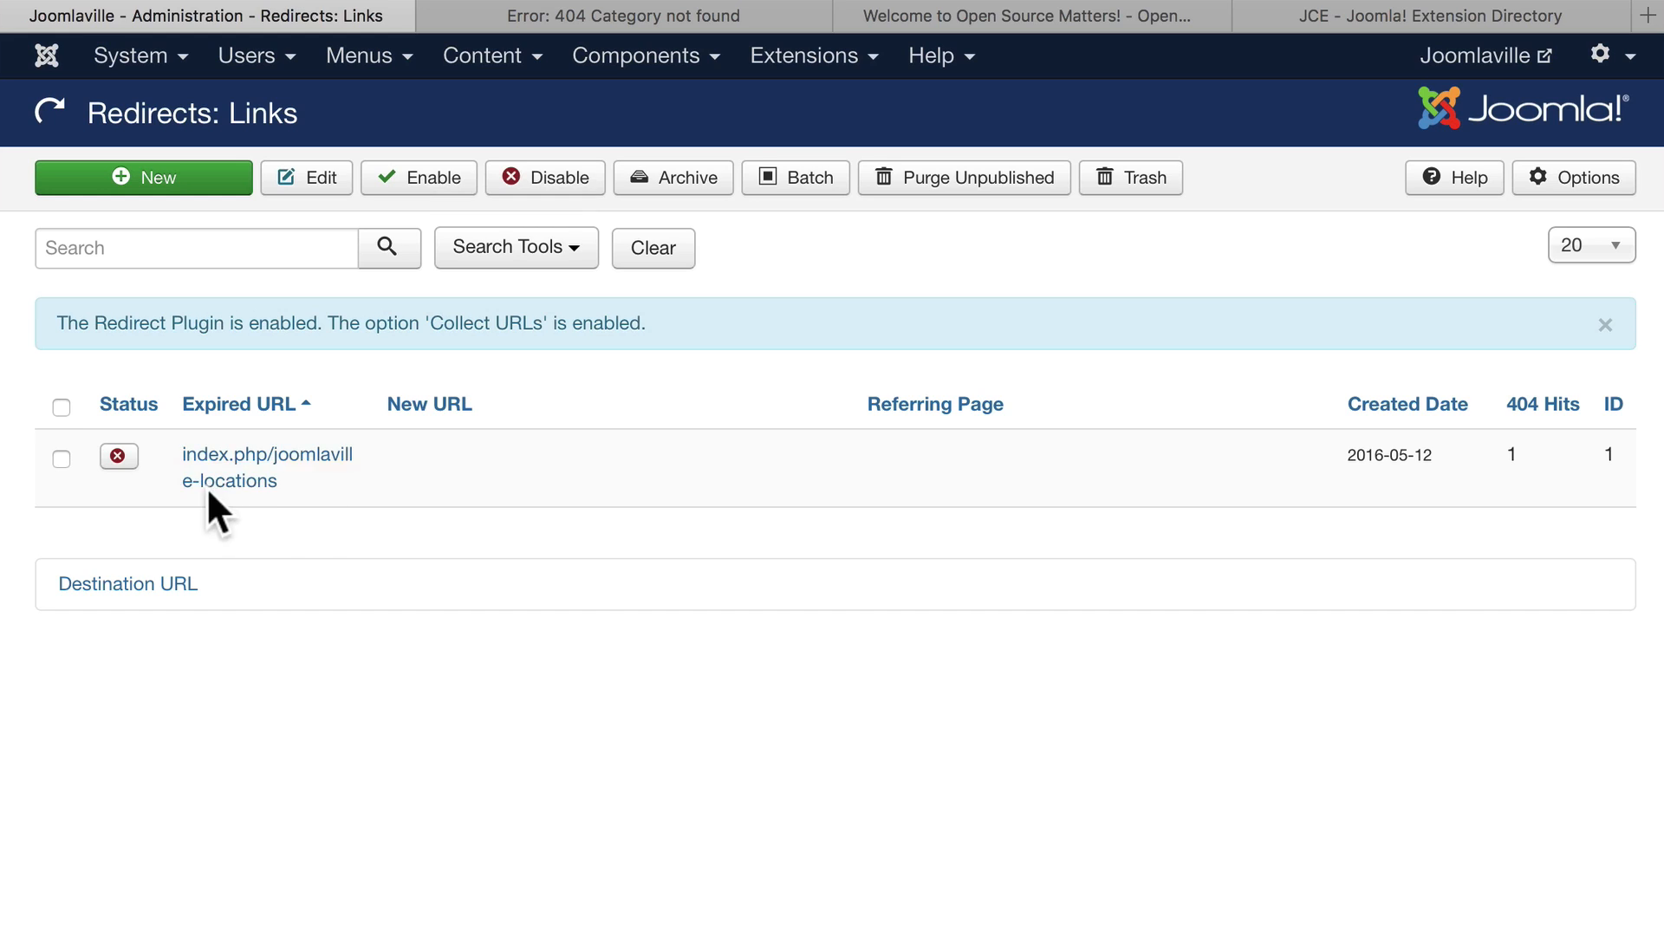
pyautogui.moveTo(229, 480)
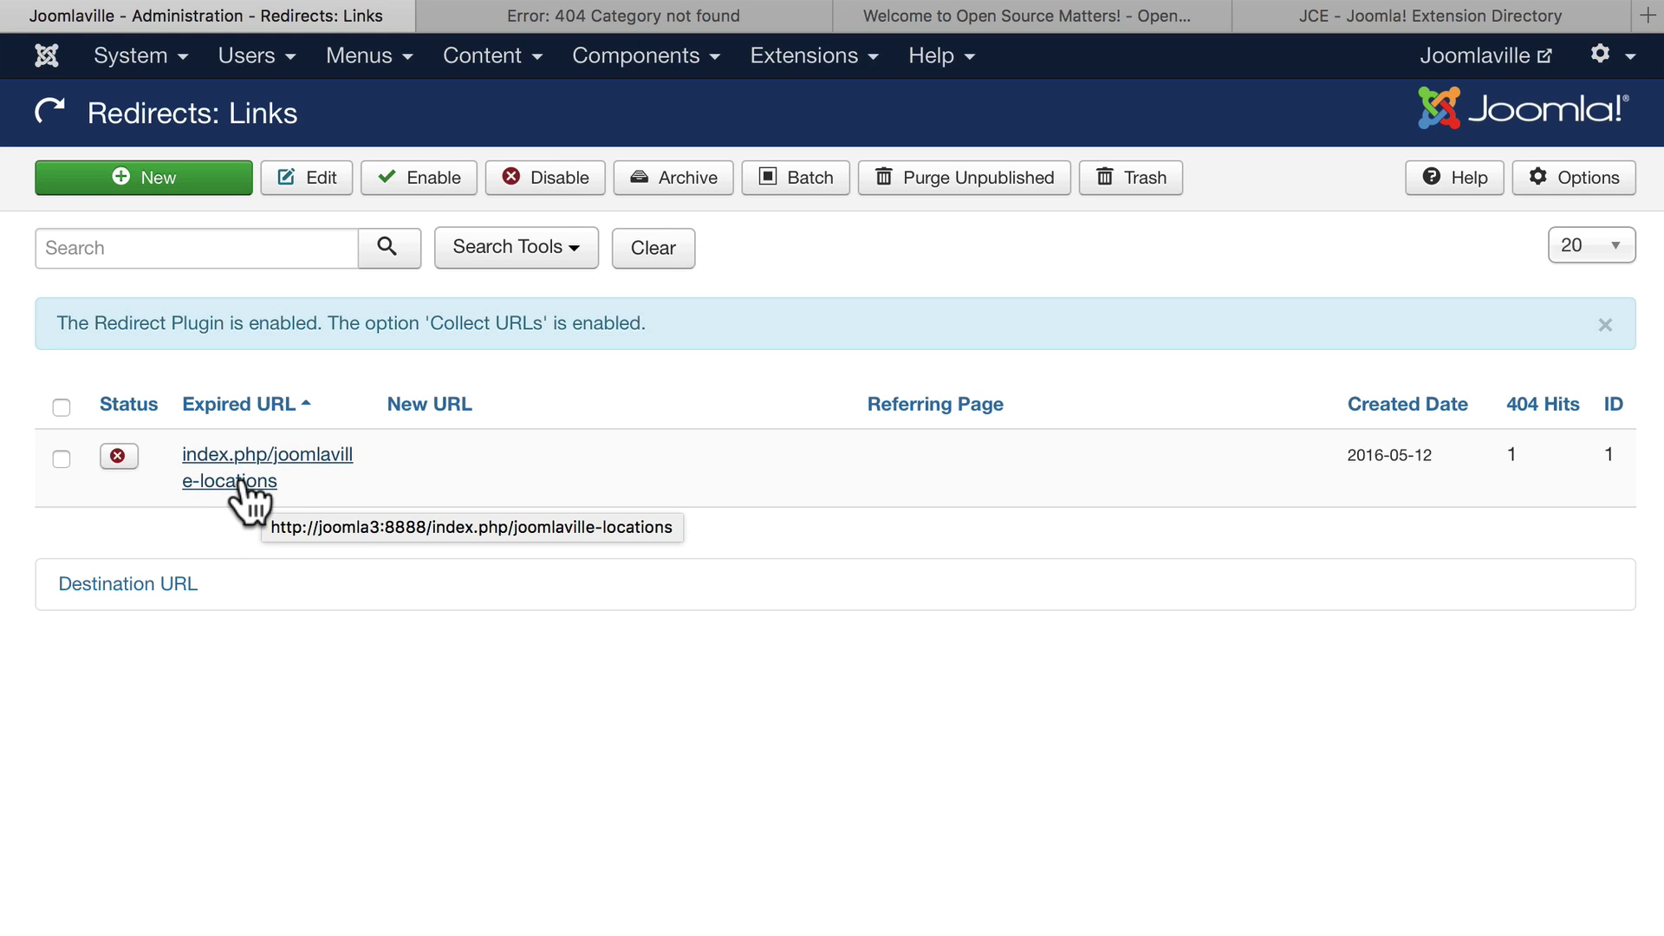
pyautogui.moveTo(1507, 478)
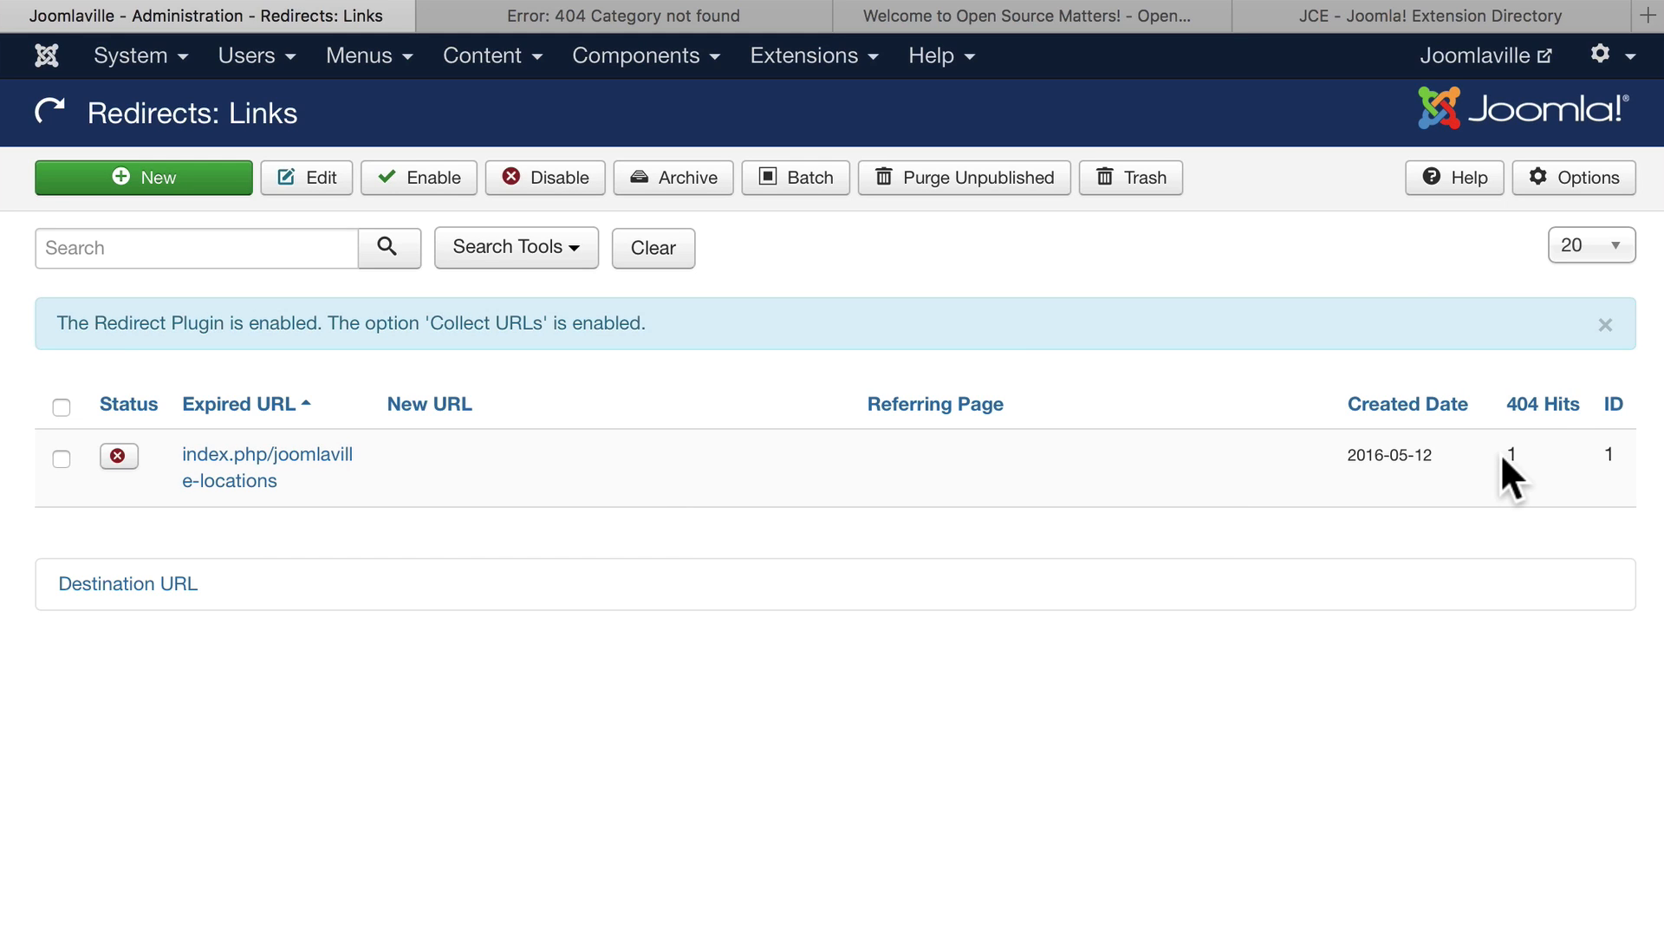
pyautogui.moveTo(1543, 404)
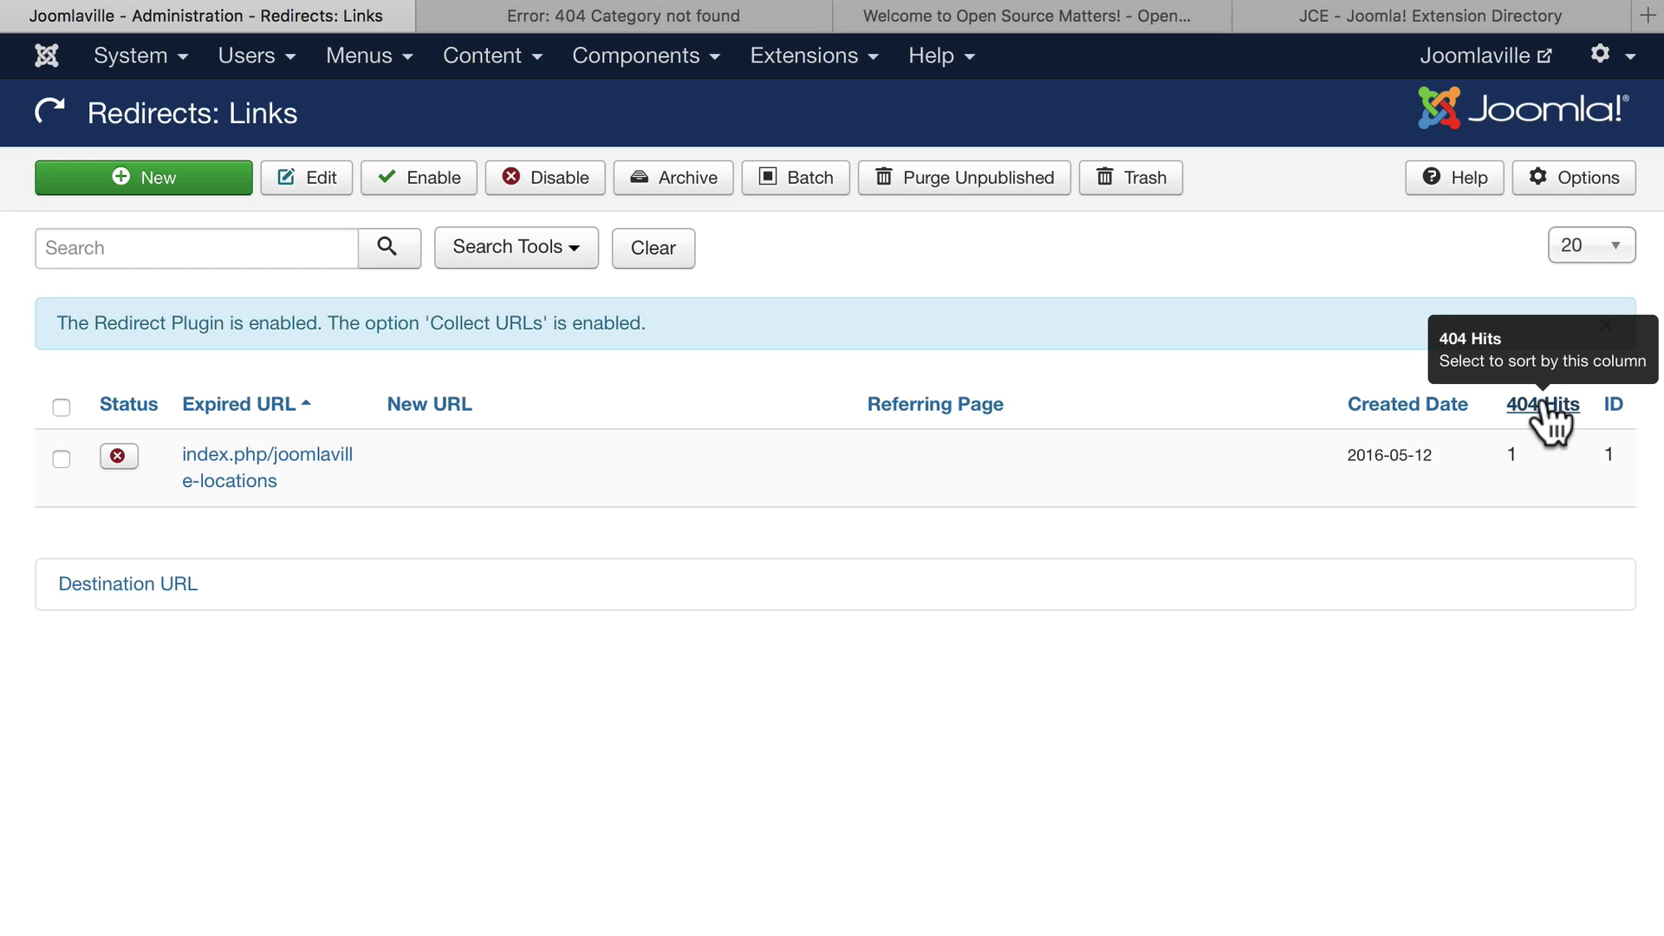
pyautogui.moveTo(366, 673)
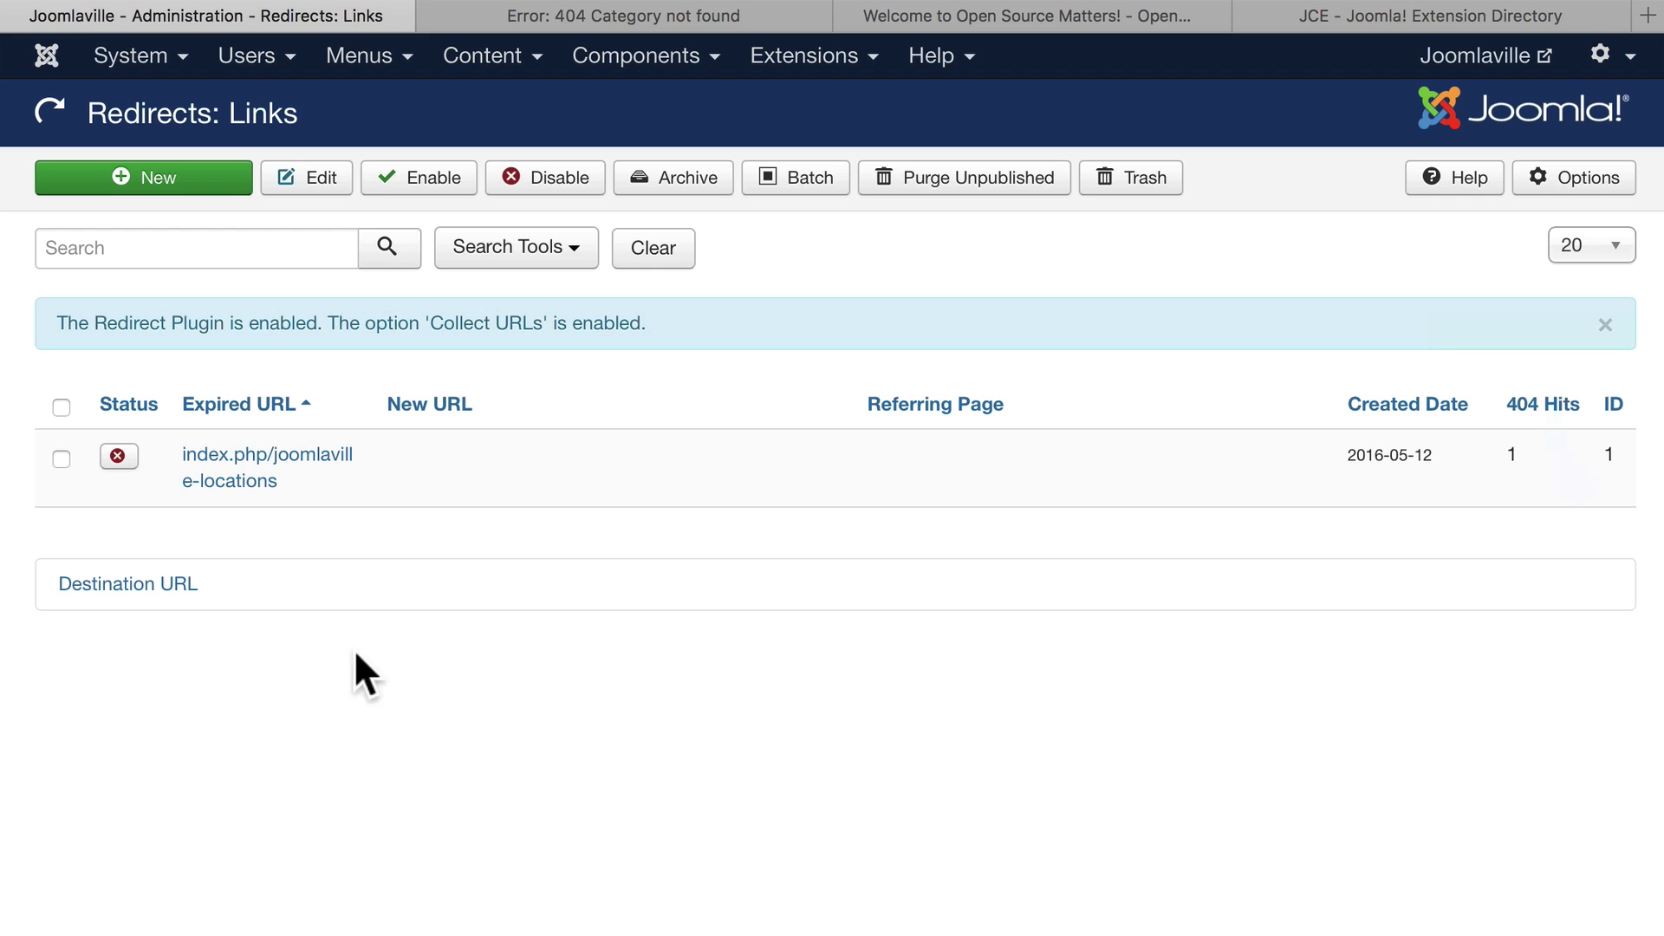
pyautogui.moveTo(255, 466)
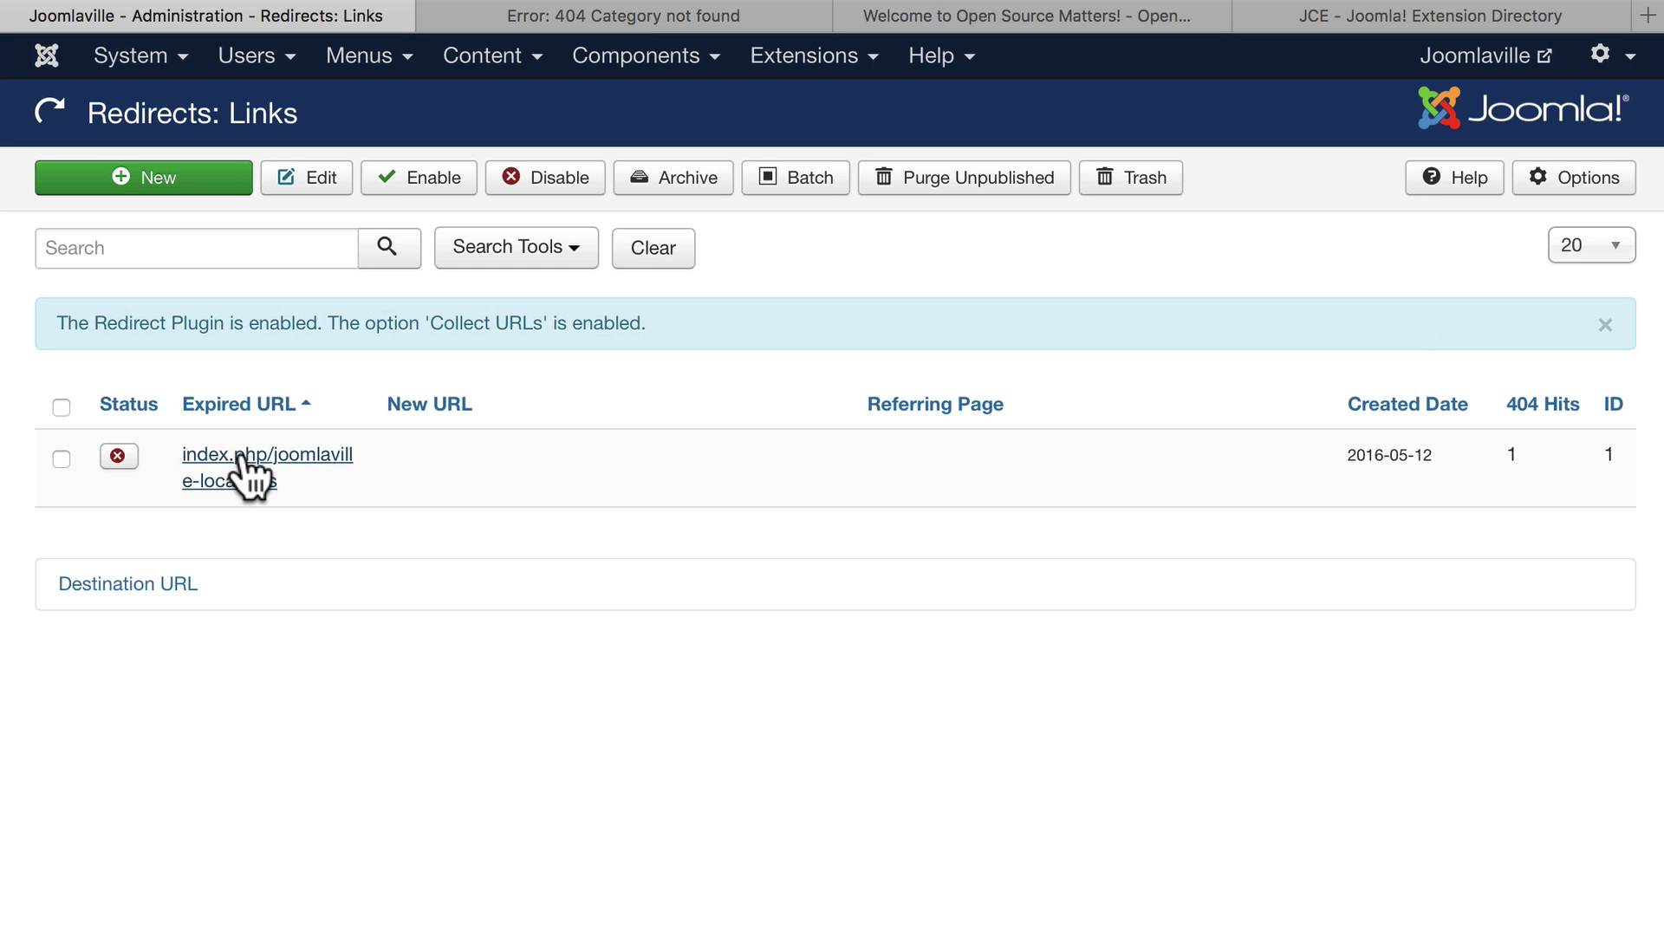
pyautogui.click(267, 454)
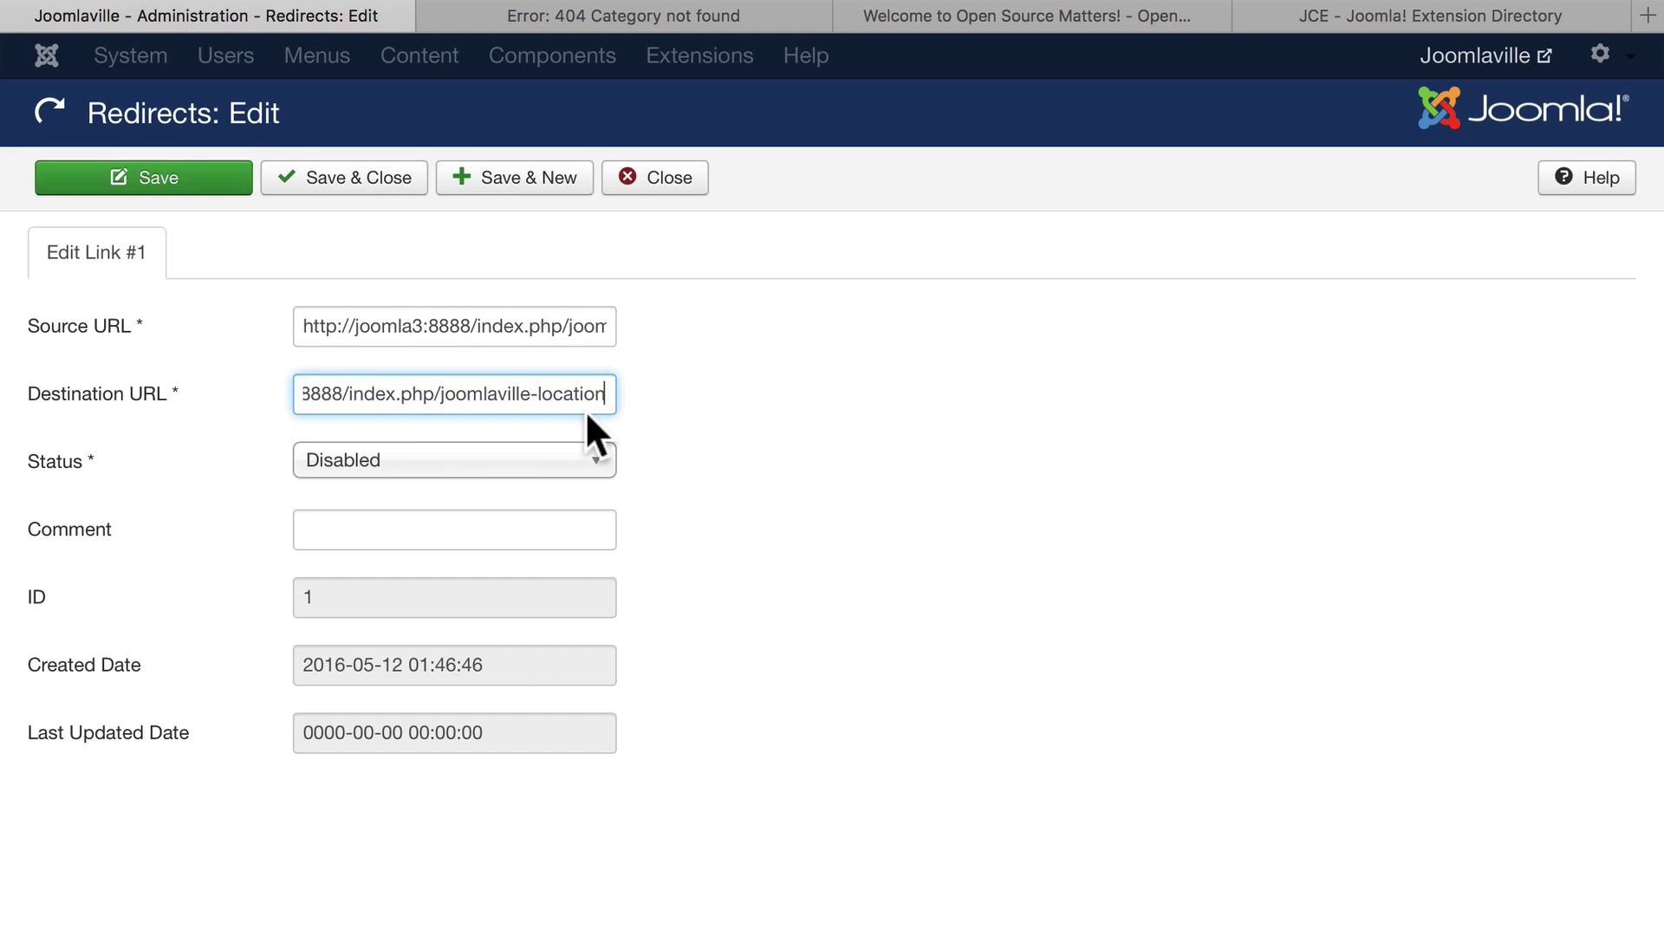
pyautogui.moveTo(435, 485)
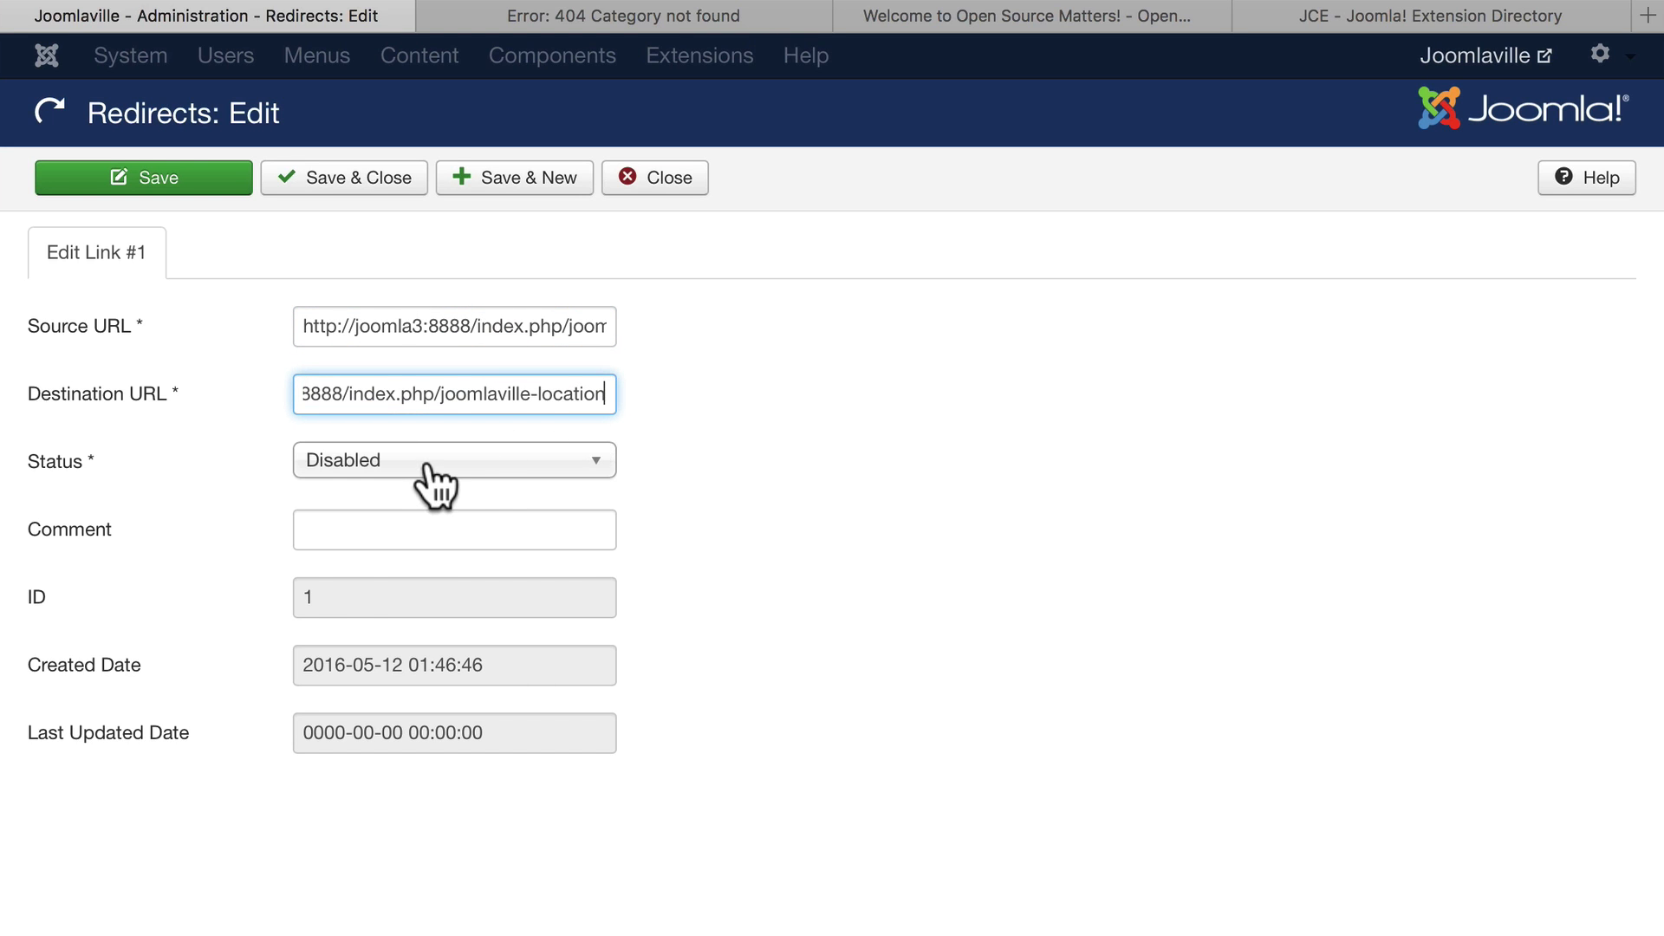
pyautogui.click(452, 459)
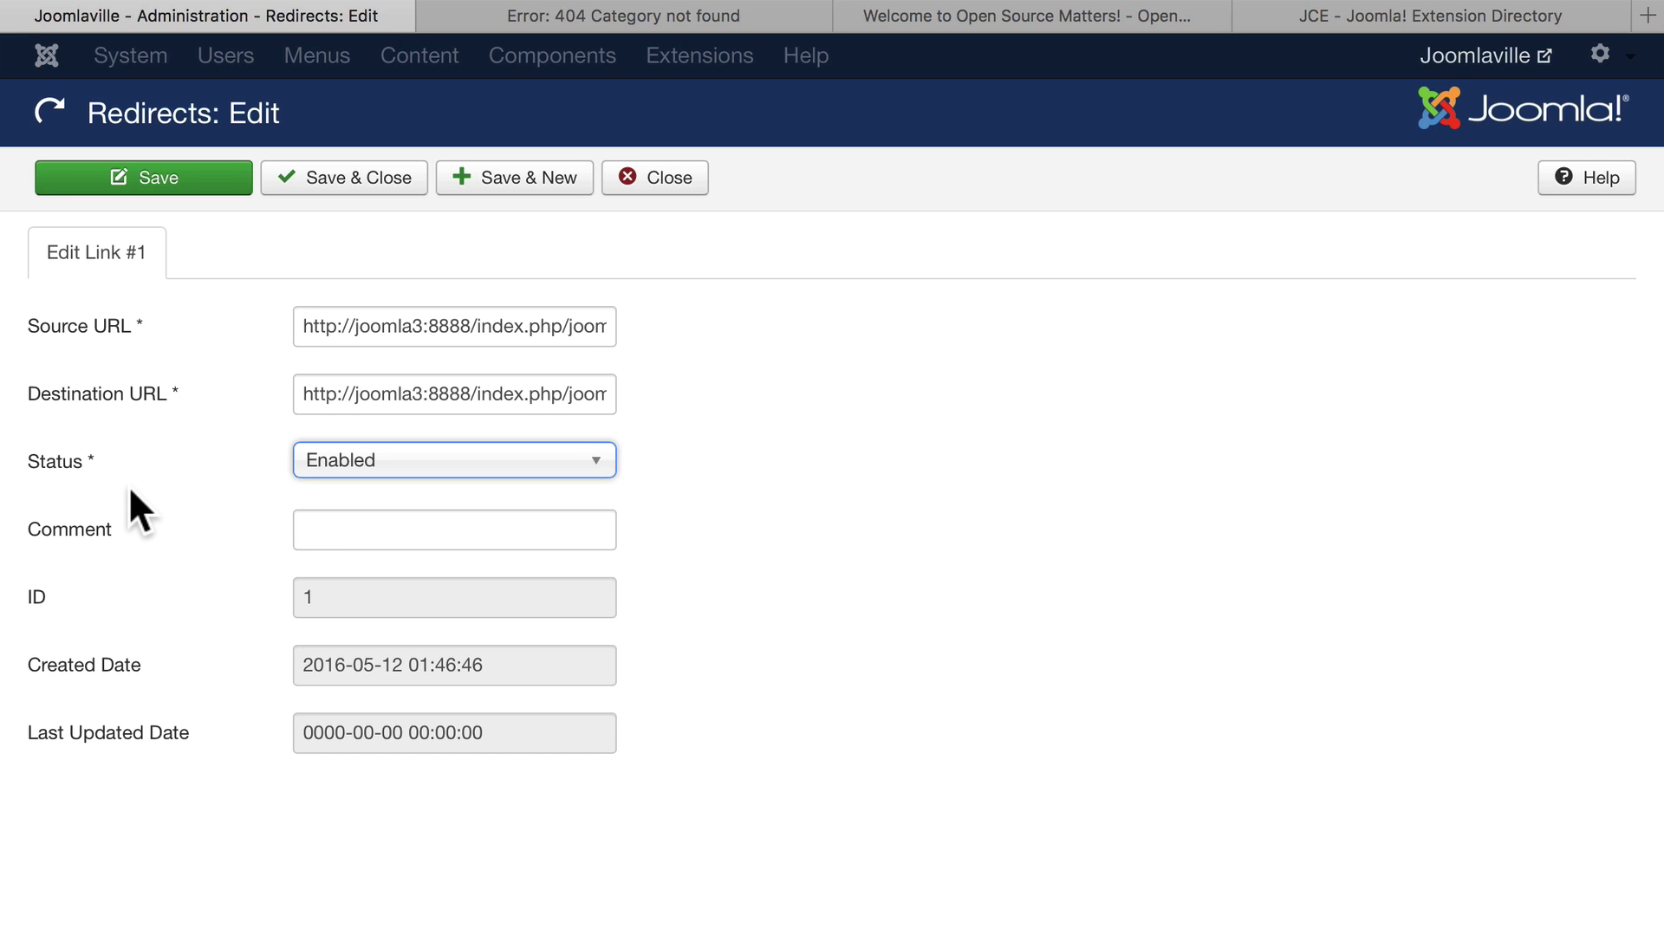
pyautogui.moveTo(343, 177)
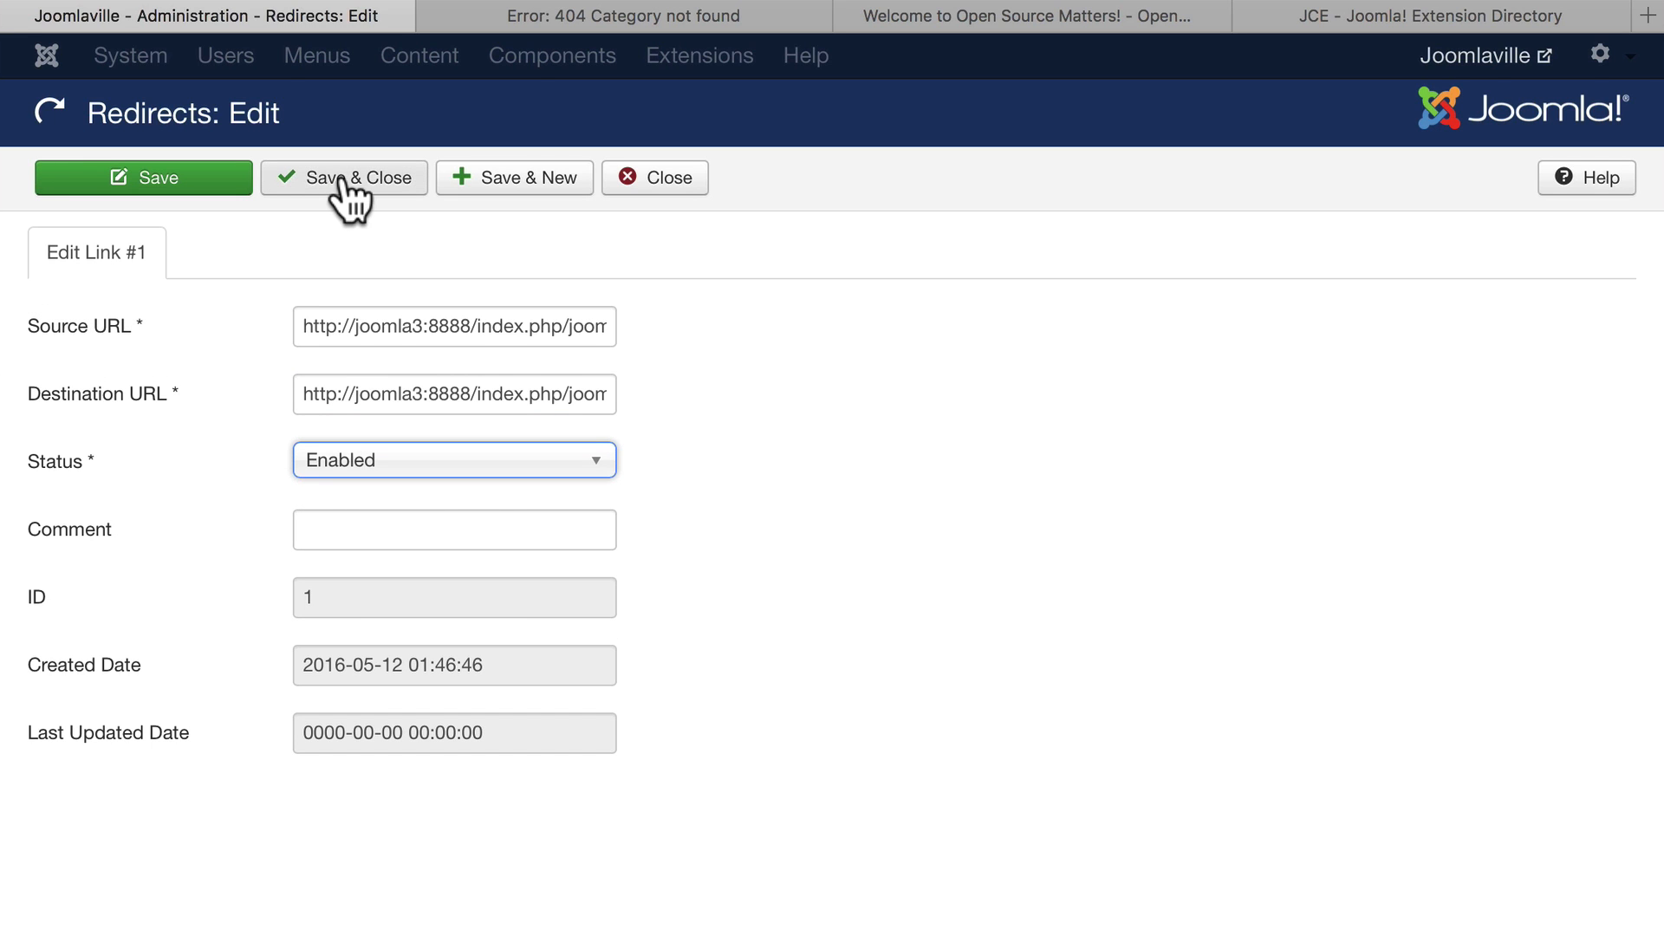
pyautogui.click(343, 177)
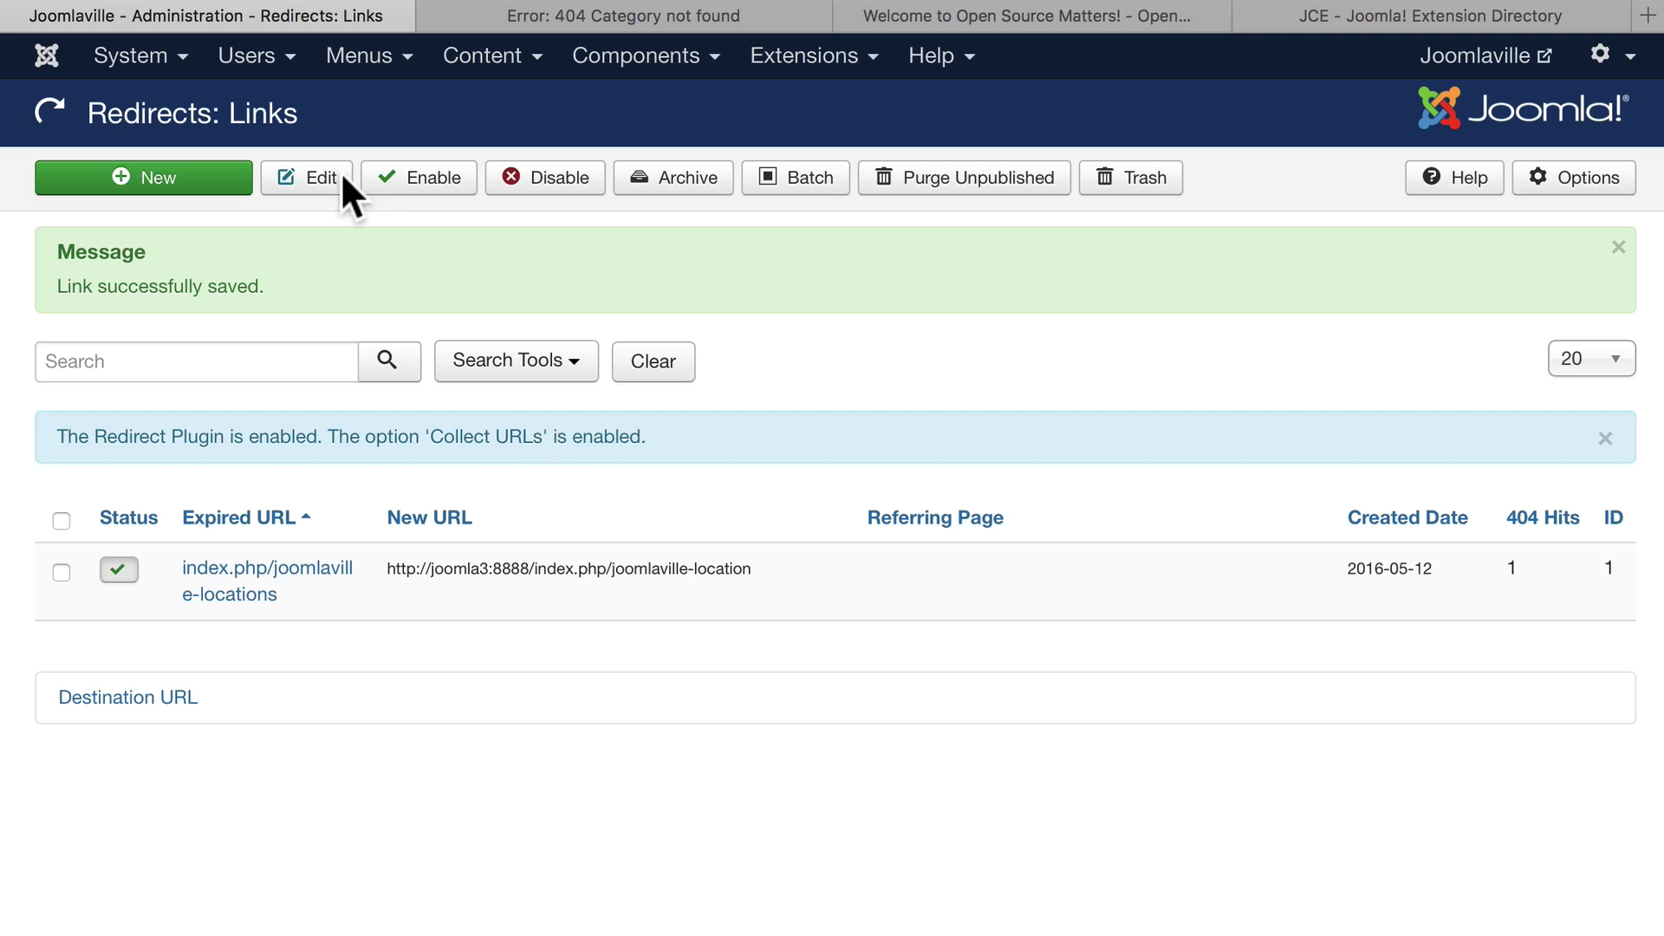
pyautogui.moveTo(120, 570)
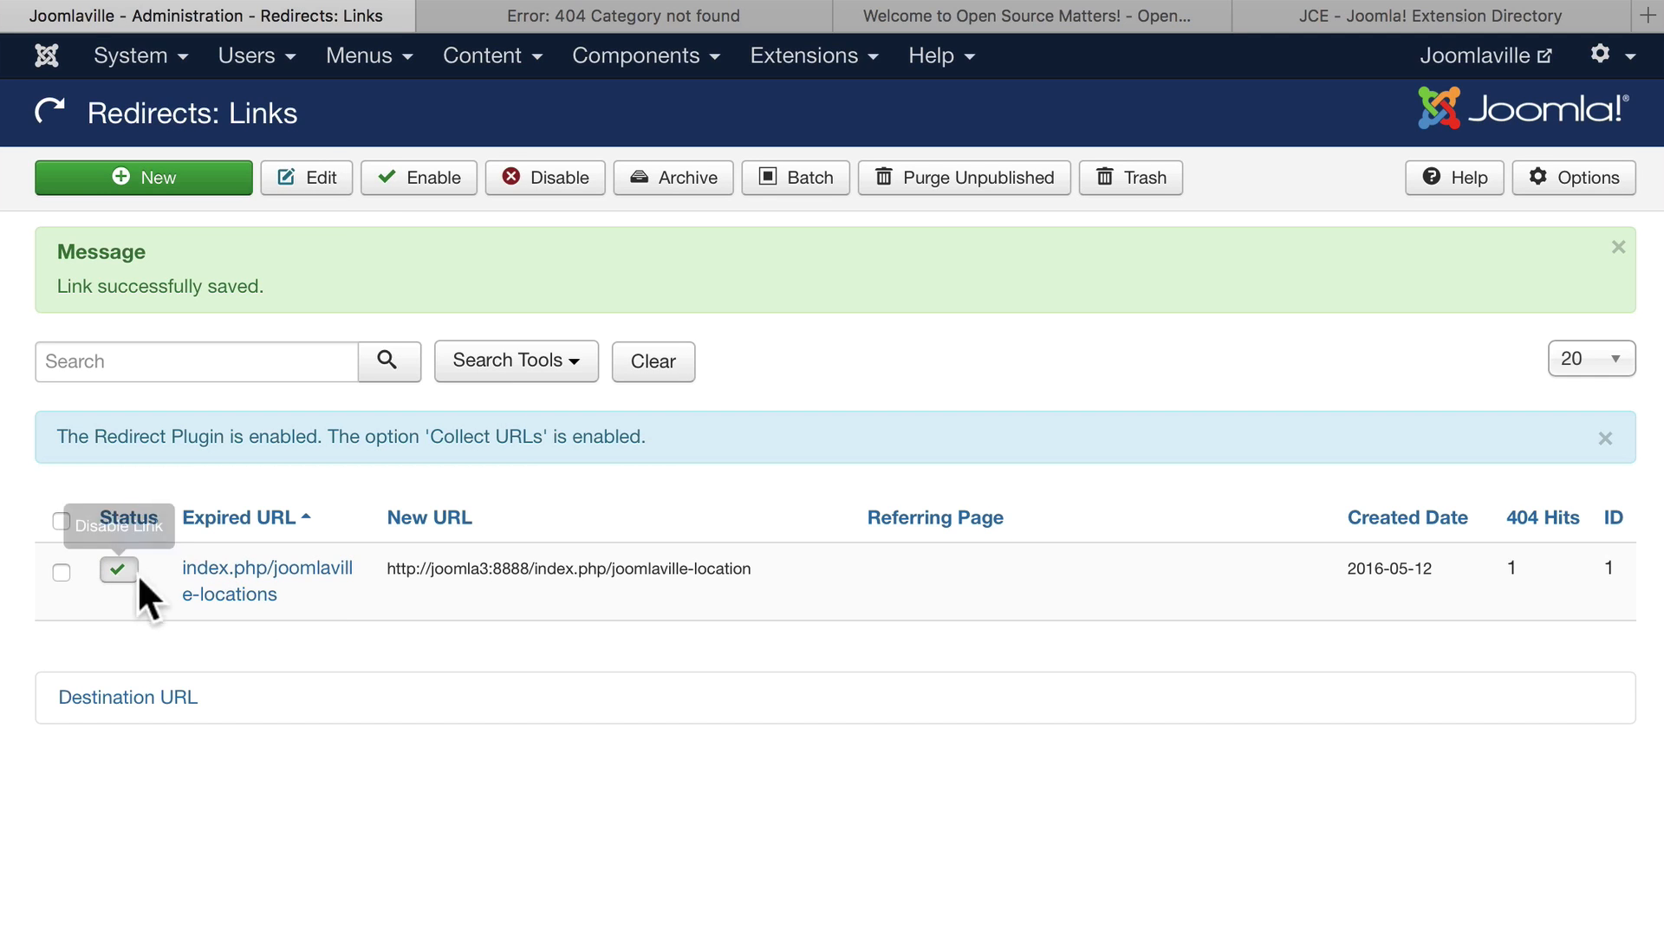
pyautogui.moveTo(290, 615)
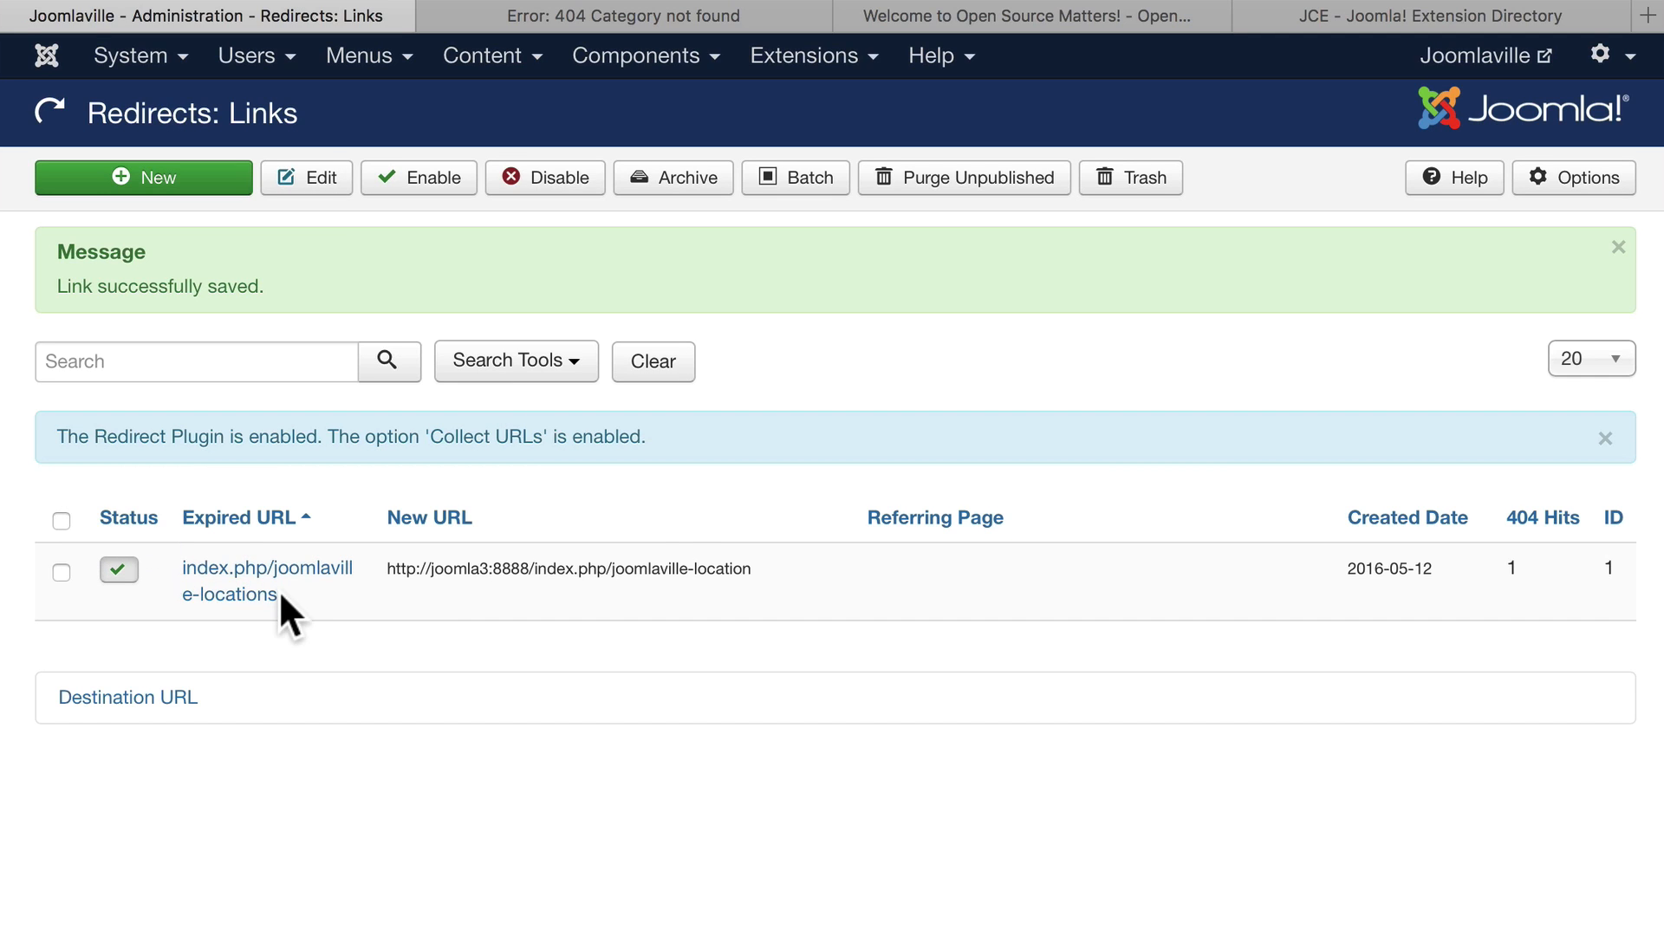
pyautogui.moveTo(699, 570)
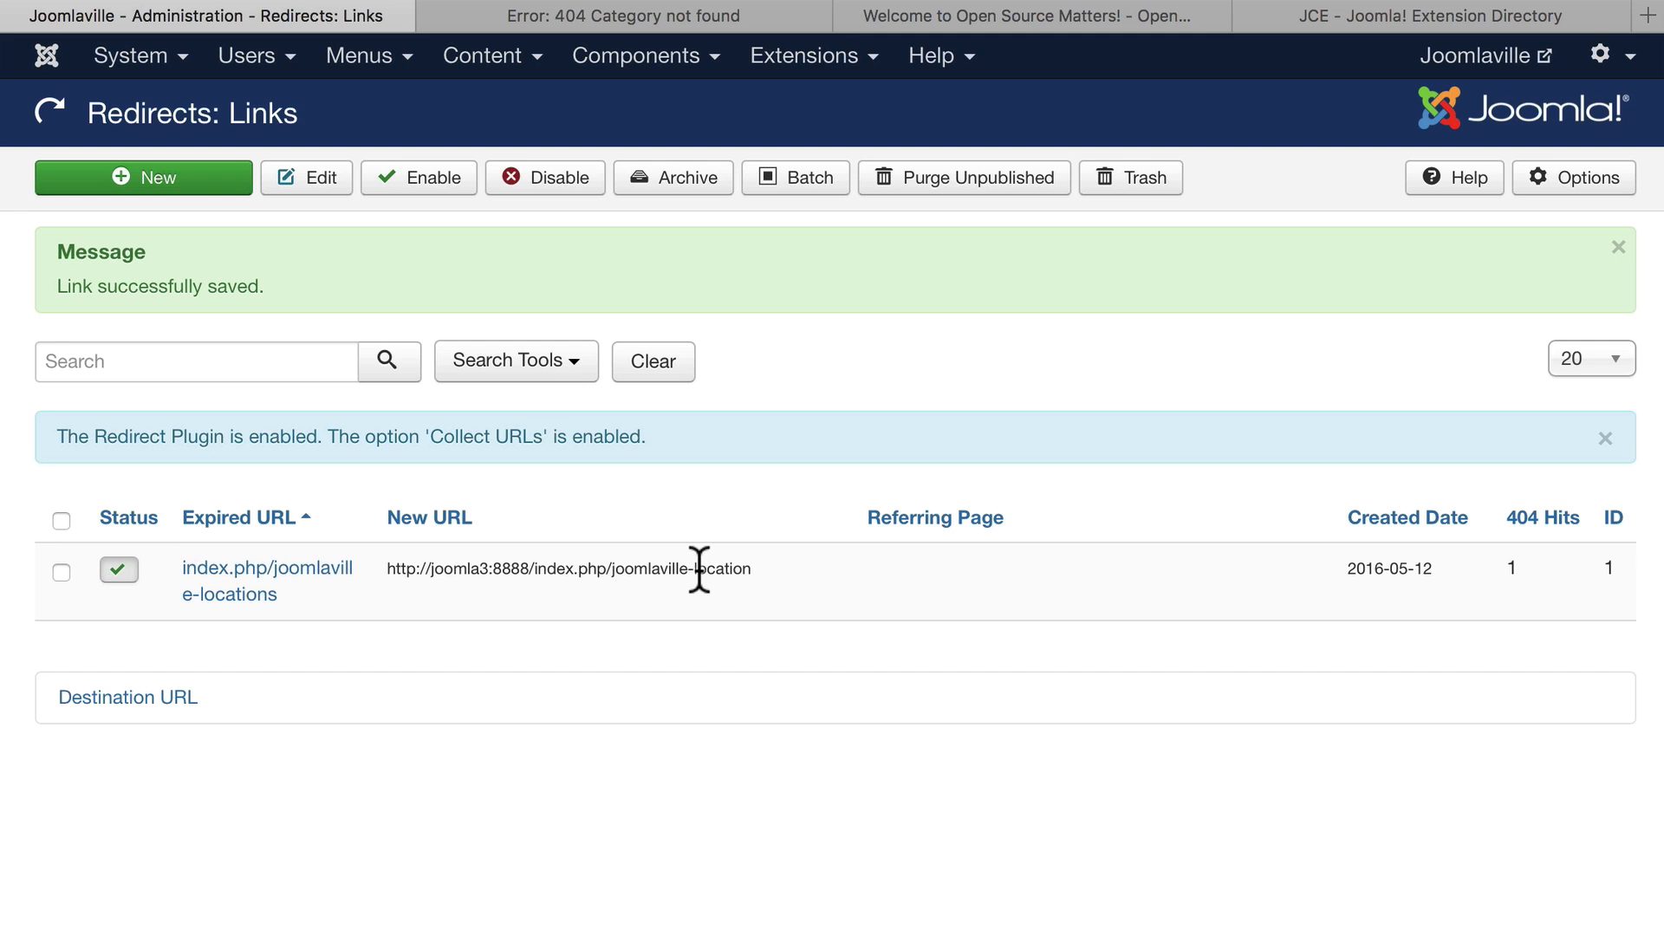
pyautogui.moveTo(621, 568)
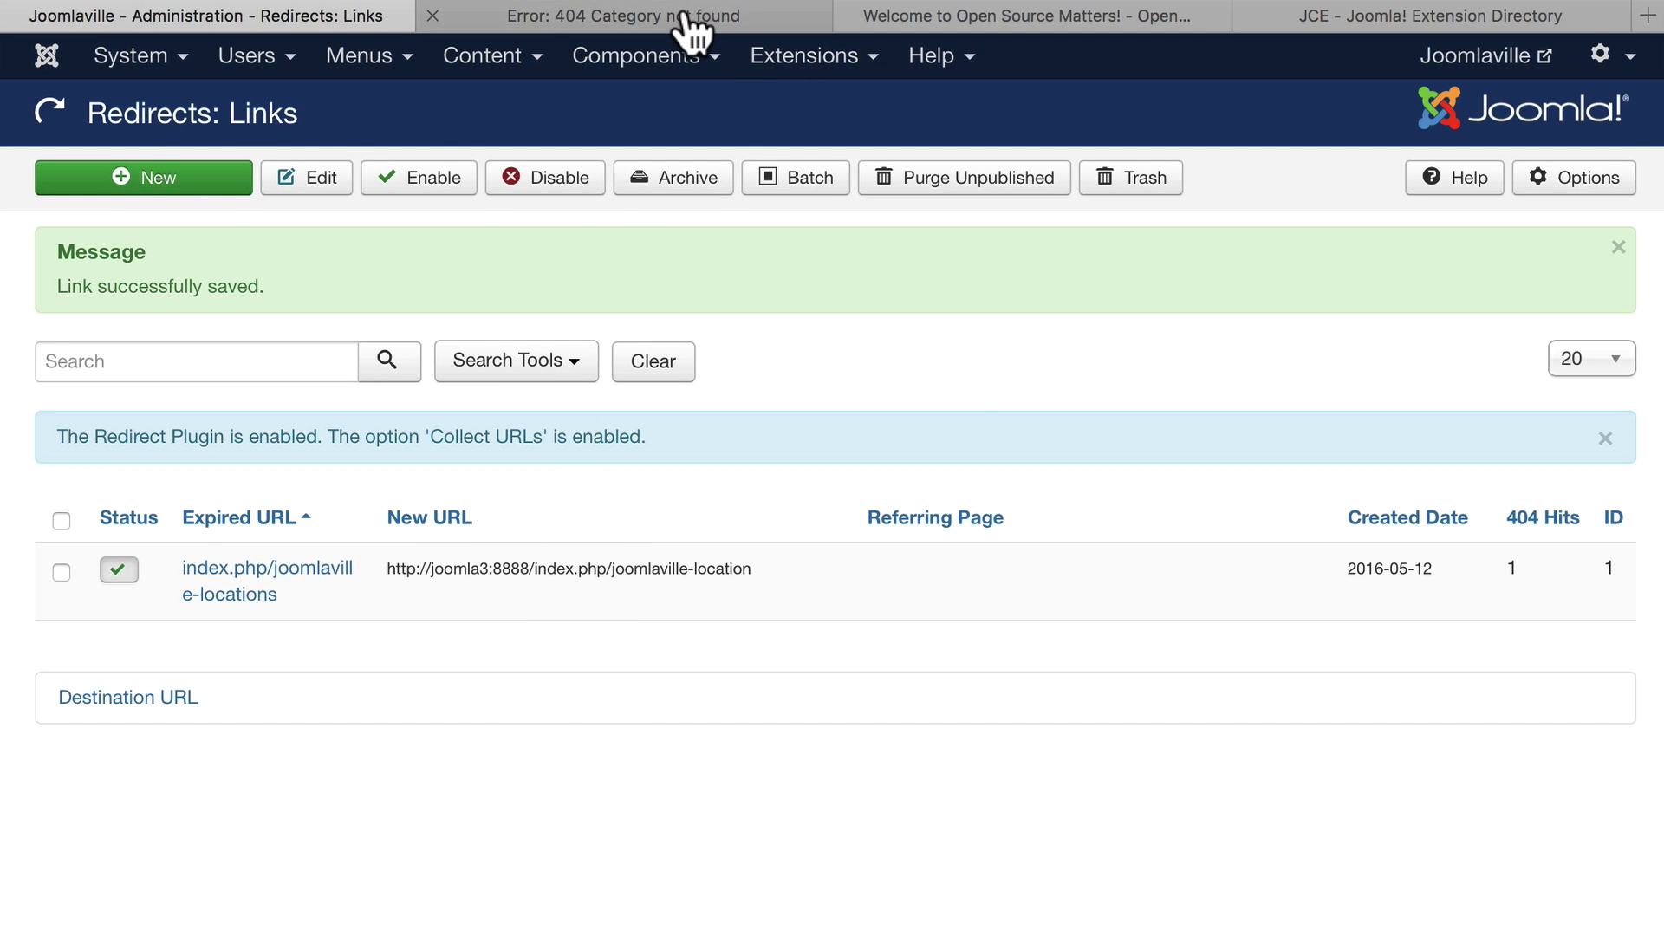
# Reload the broken URL to confirm it lands on Joomlaville Location, then return to the redirects list.
pyautogui.click(621, 16)
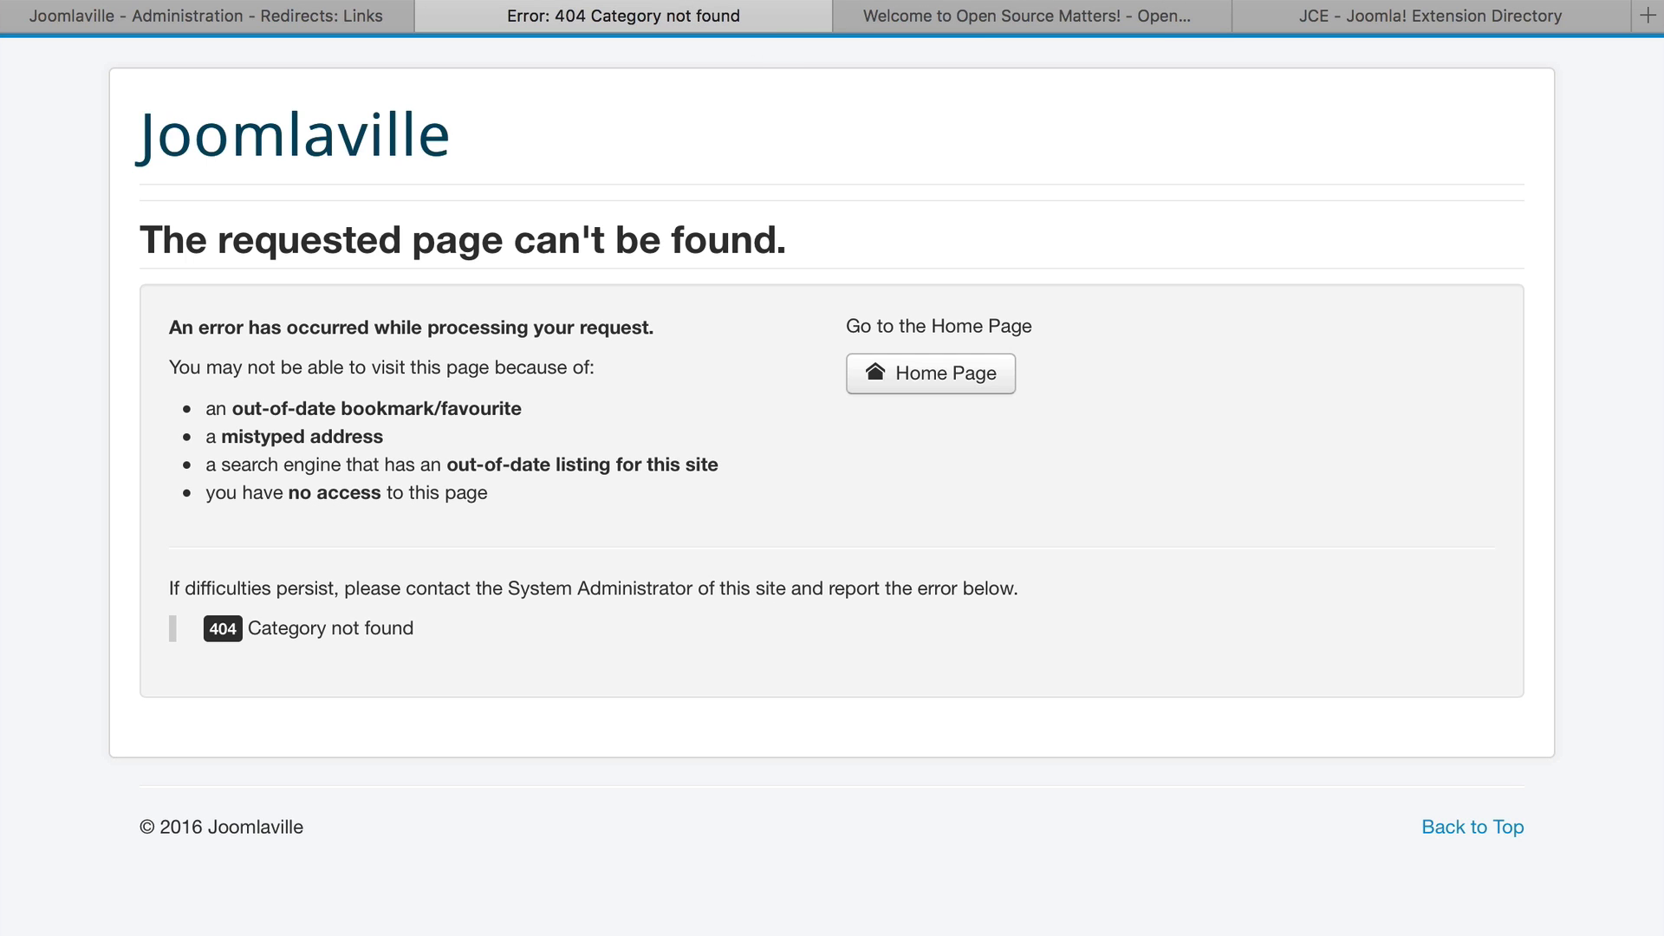
pyautogui.click(622, 16)
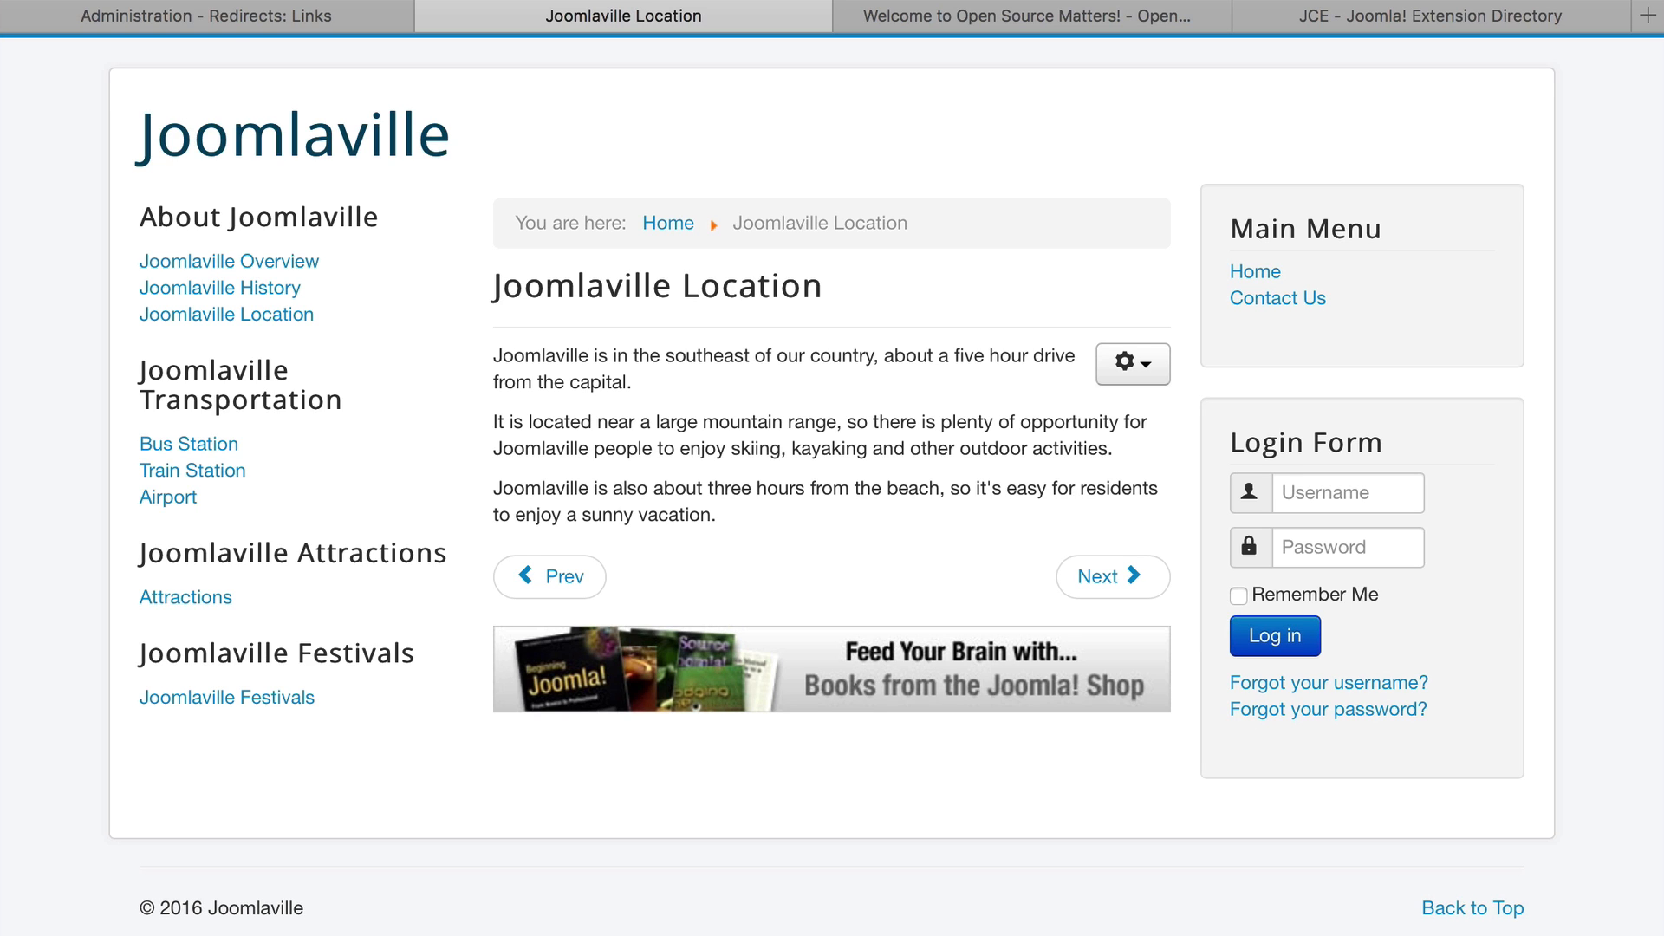
pyautogui.click(205, 15)
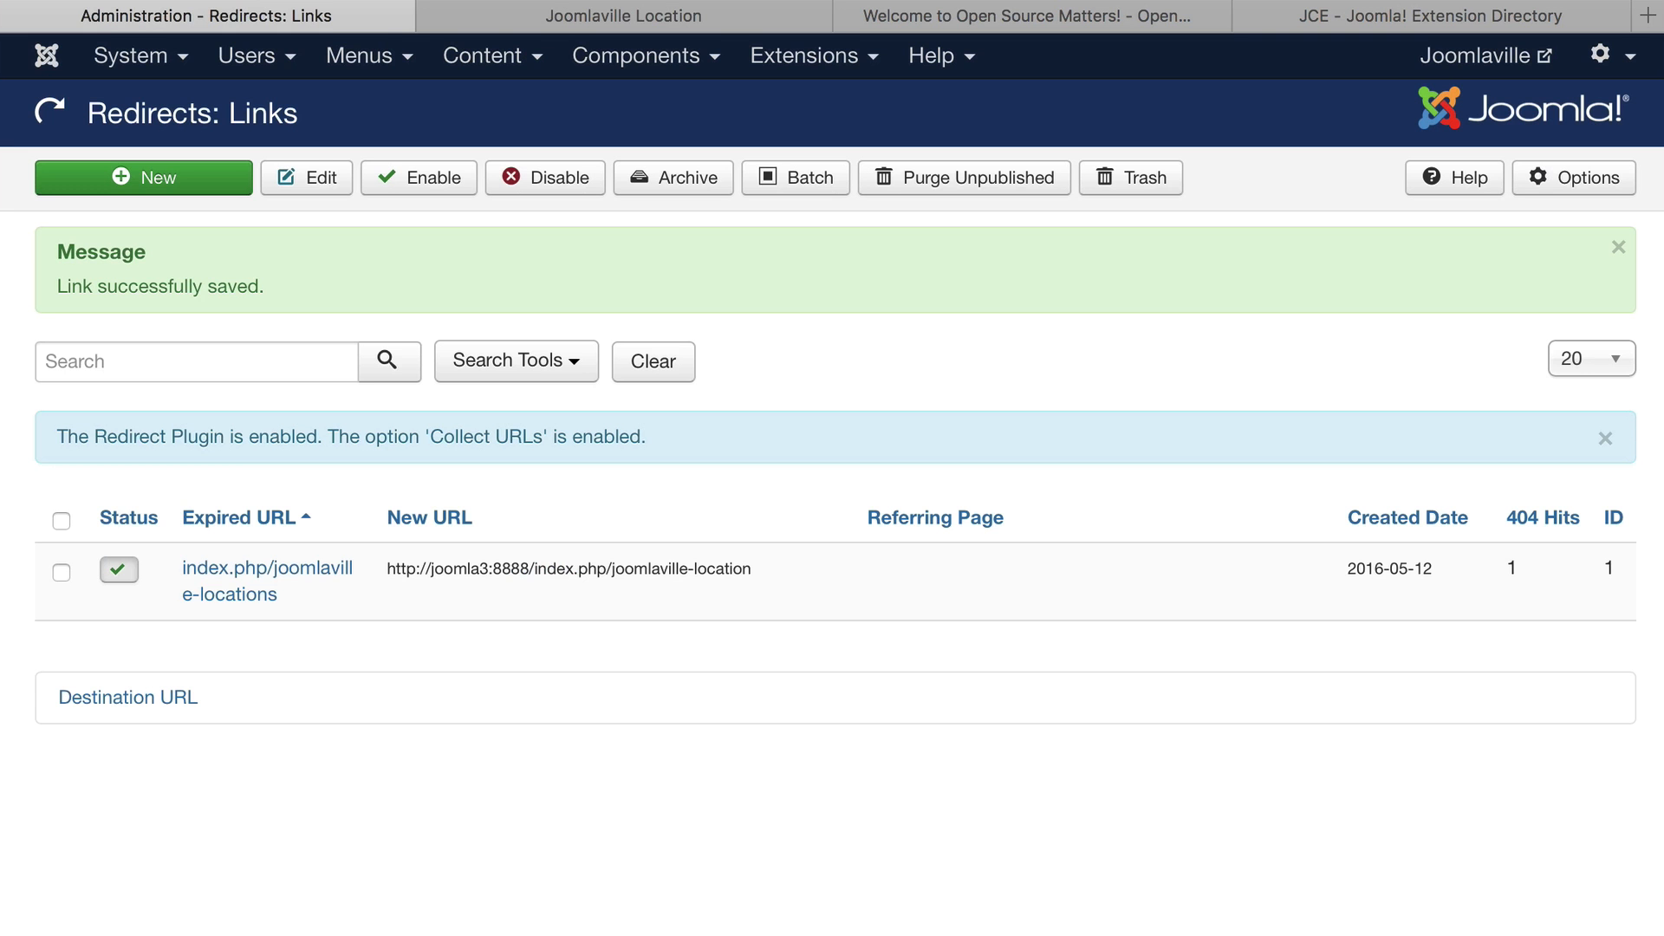